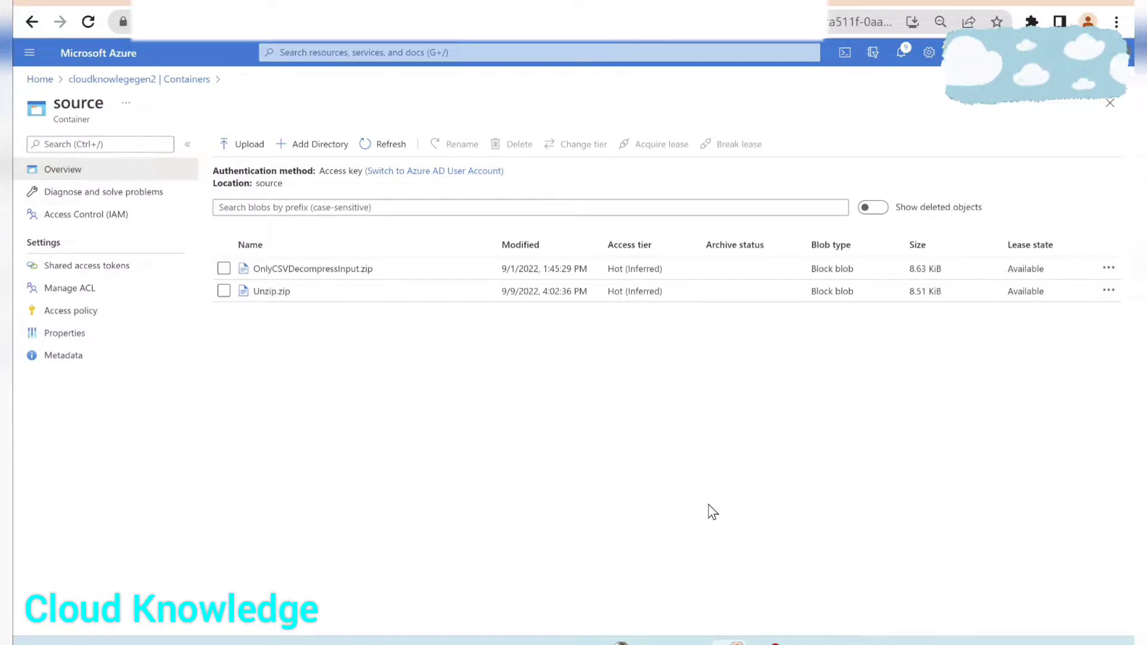
pyautogui.moveTo(594, 563)
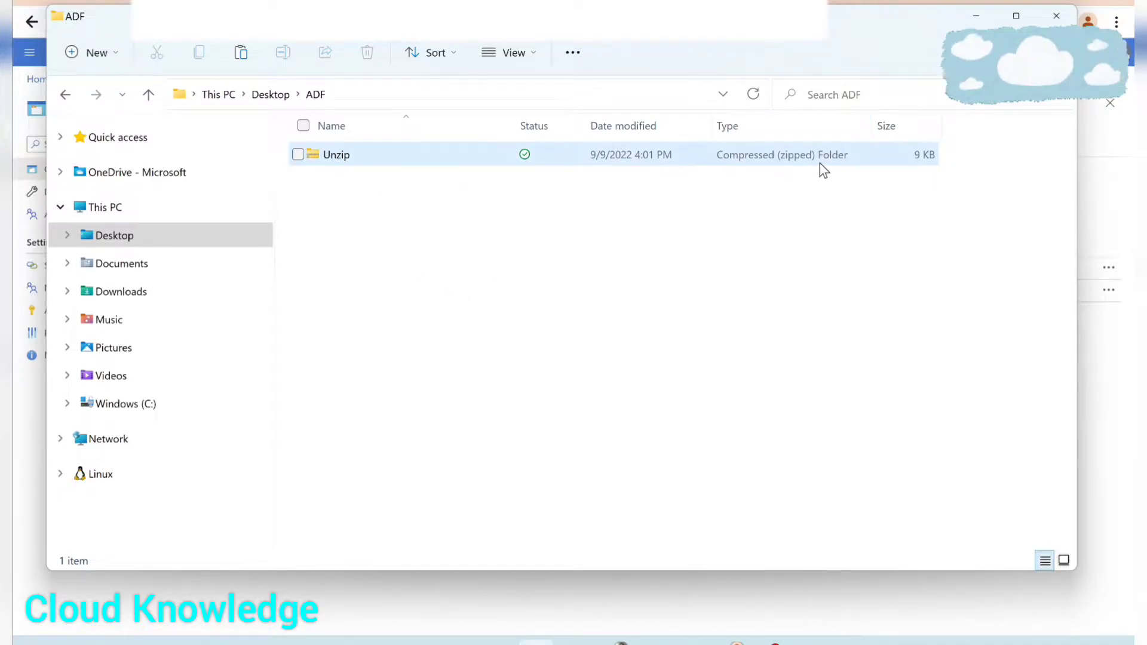
pyautogui.moveTo(337, 161)
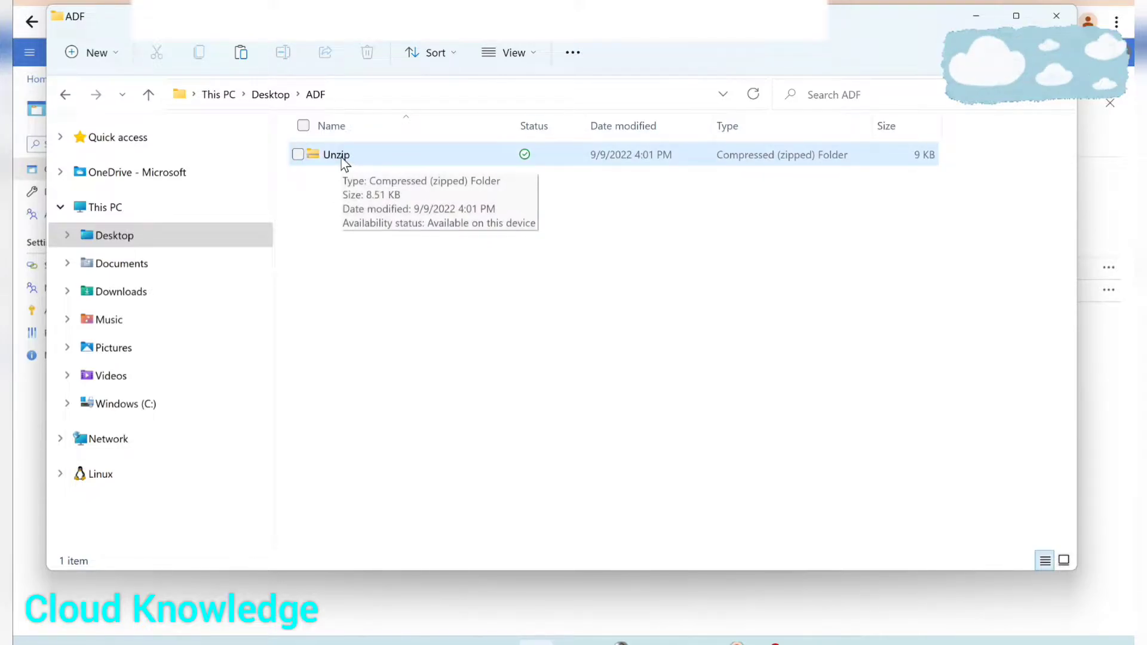
pyautogui.doubleClick(337, 154)
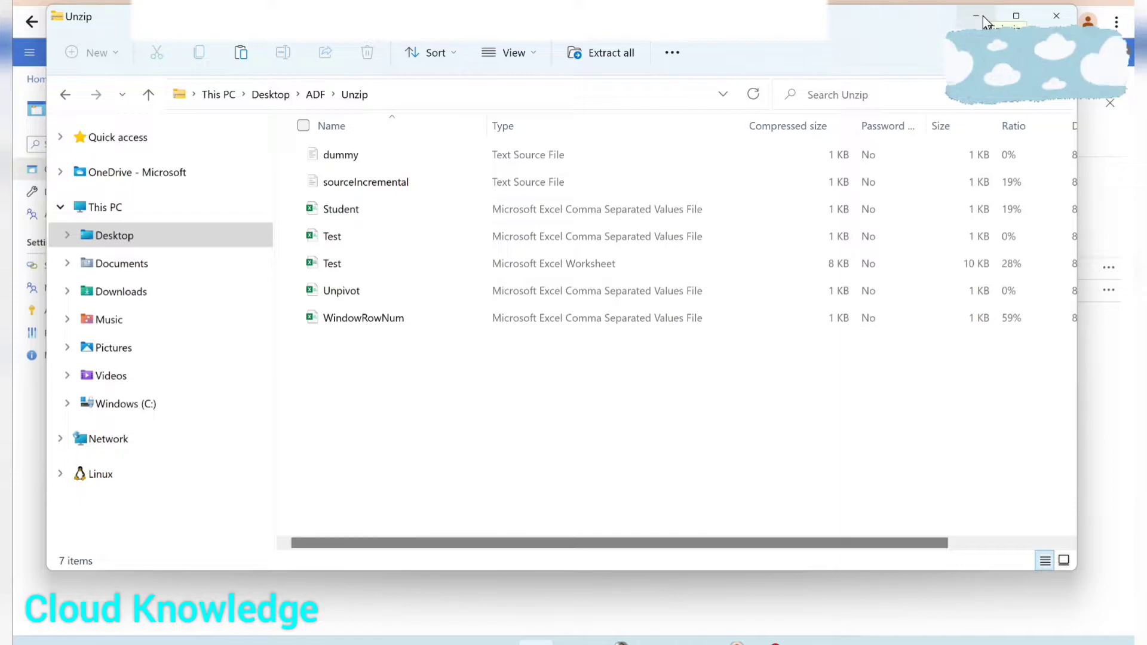
pyautogui.click(316, 95)
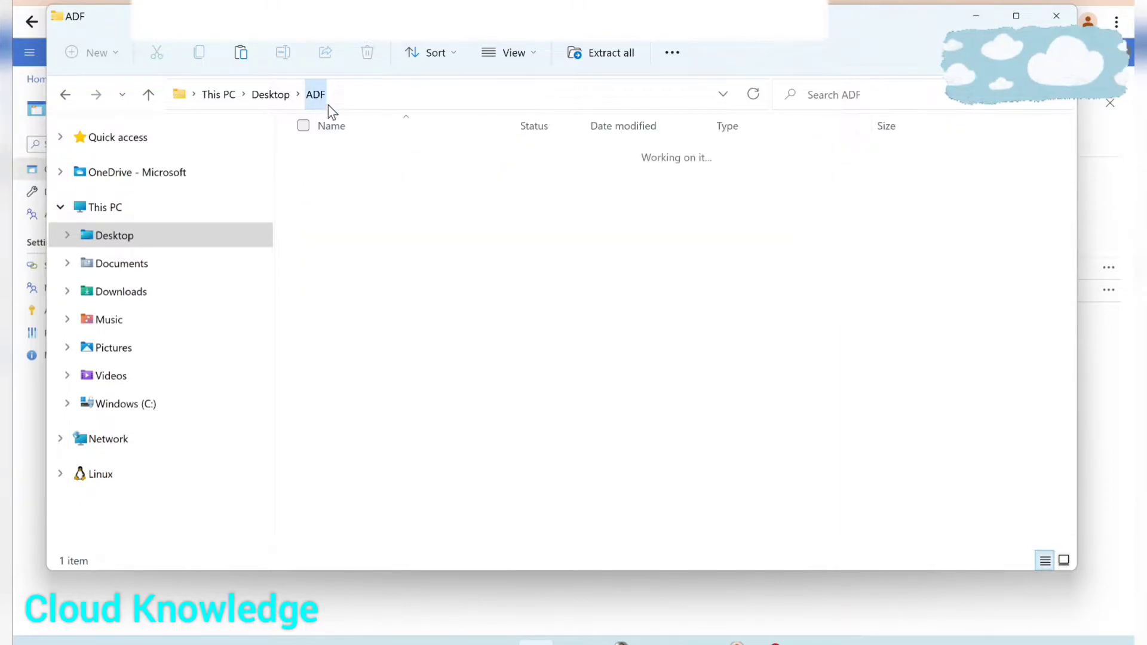
pyautogui.click(336, 154)
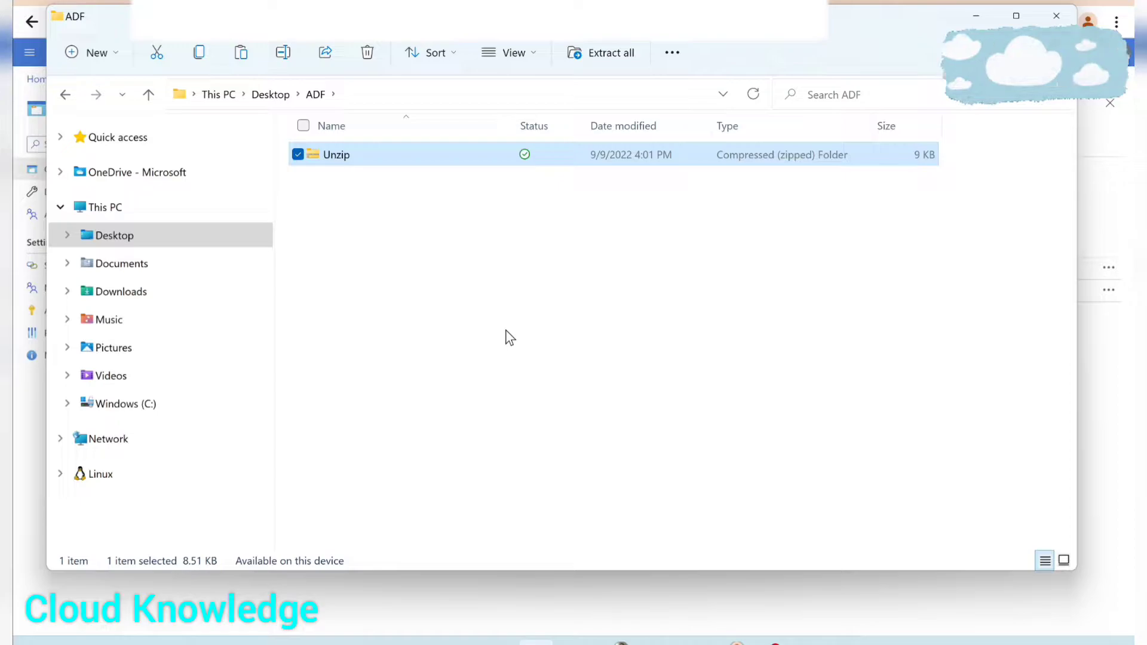
pyautogui.moveTo(332, 170)
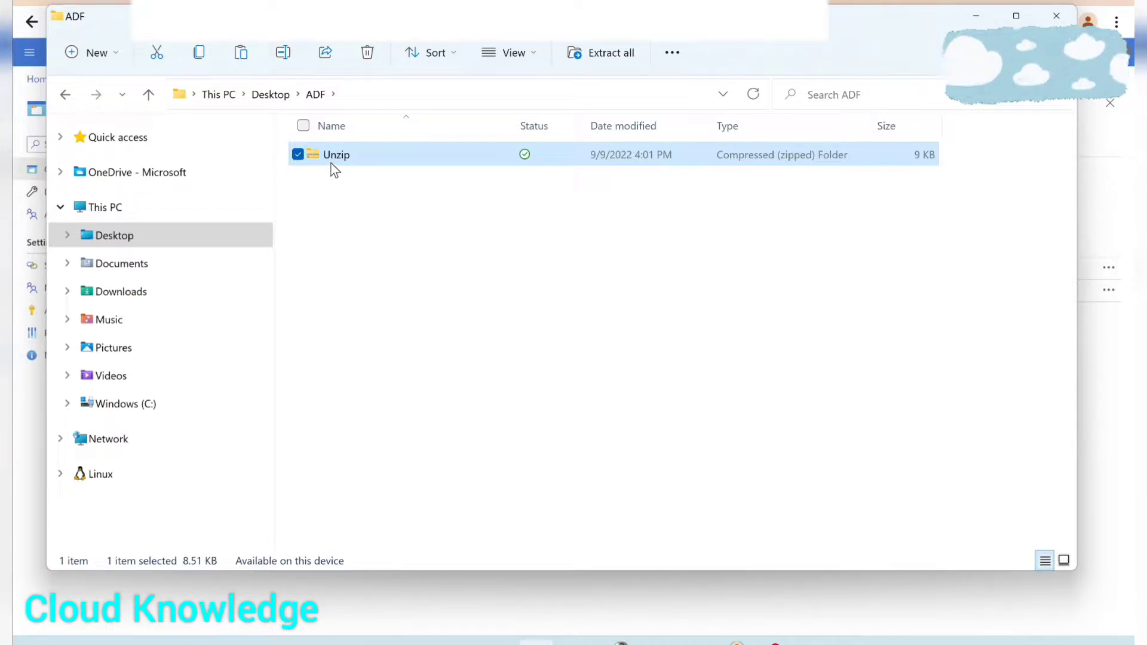
pyautogui.doubleClick(336, 154)
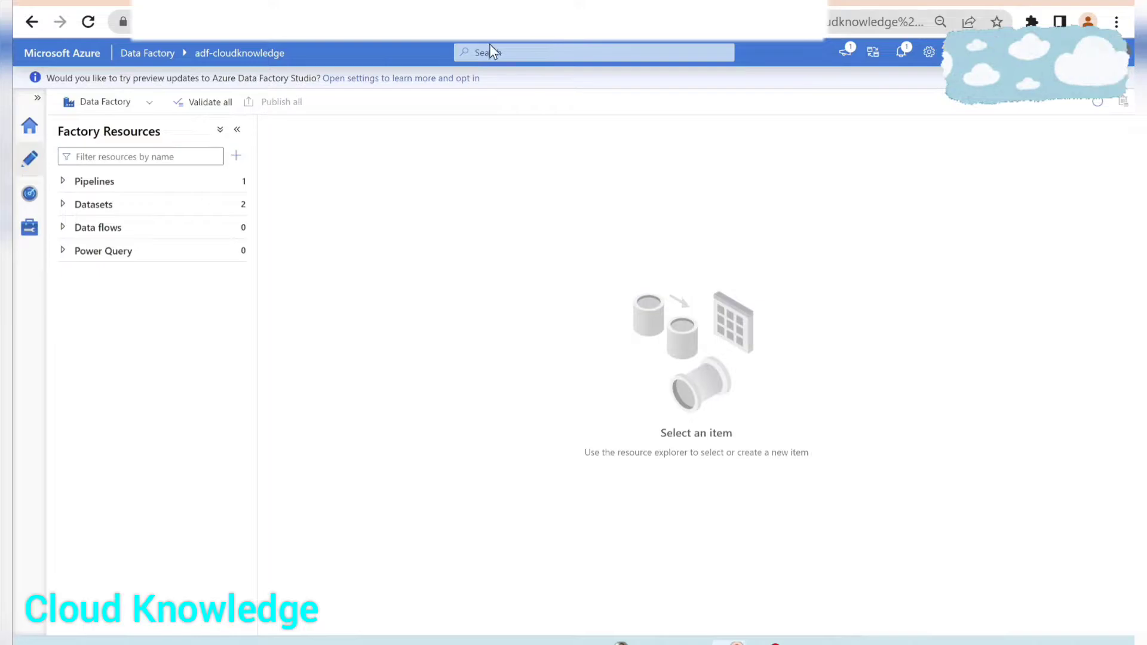
pyautogui.moveTo(237, 184)
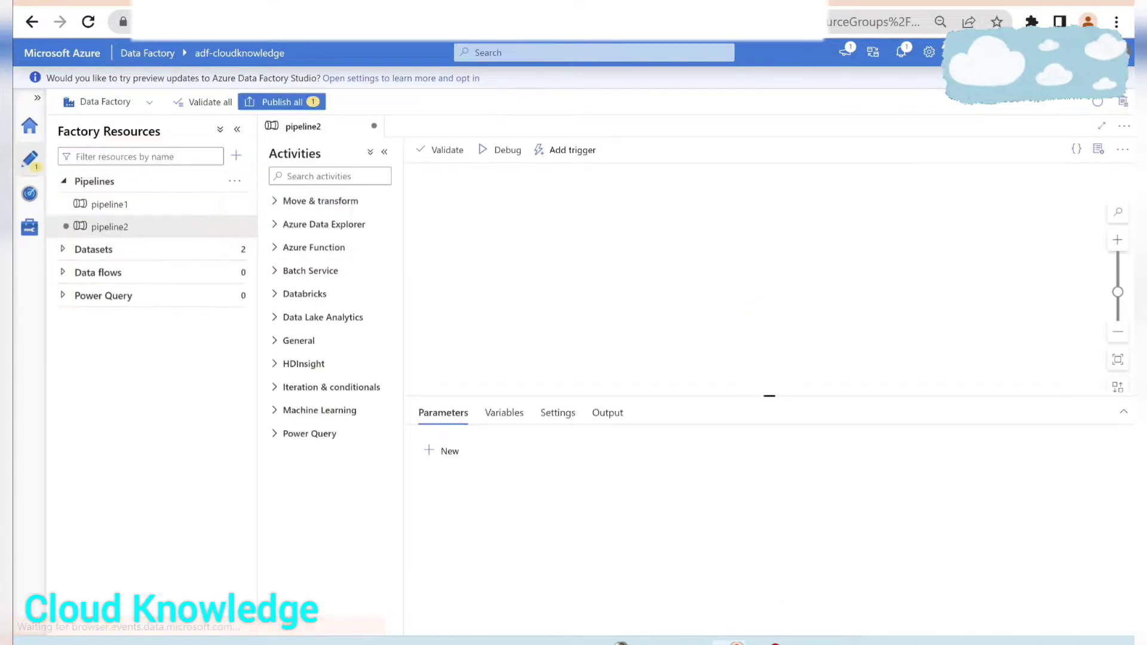
# - Rename the new pipeline to 'pipelineUnzip' in its Properties pane
pyautogui.click(1099, 148)
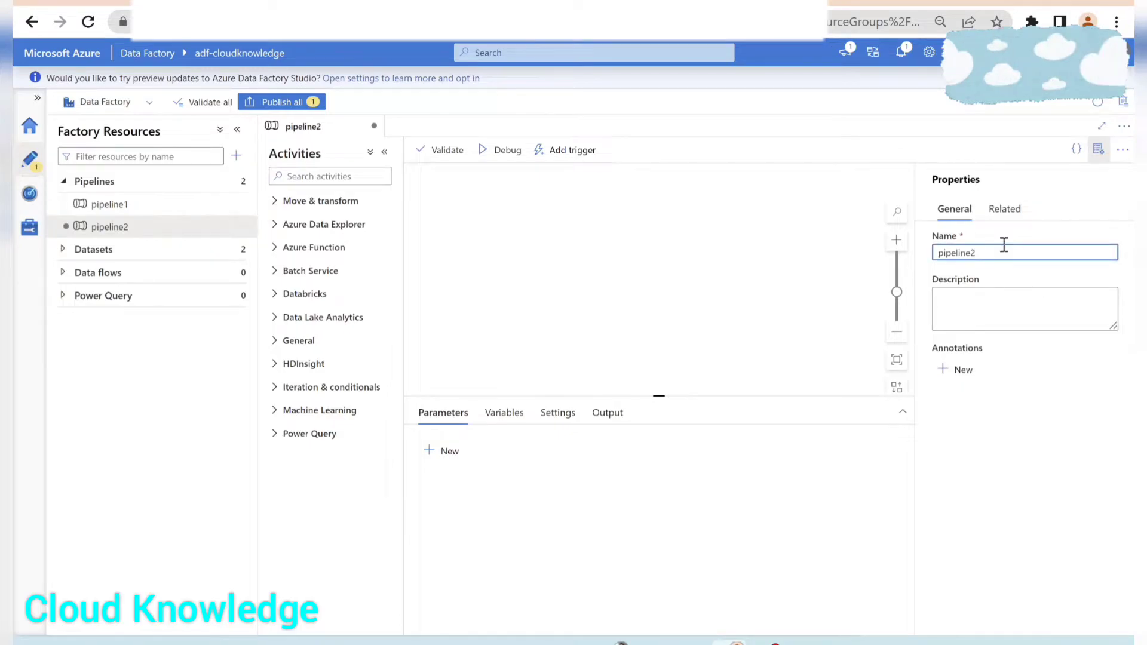
pyautogui.write('pipelineUnzip')
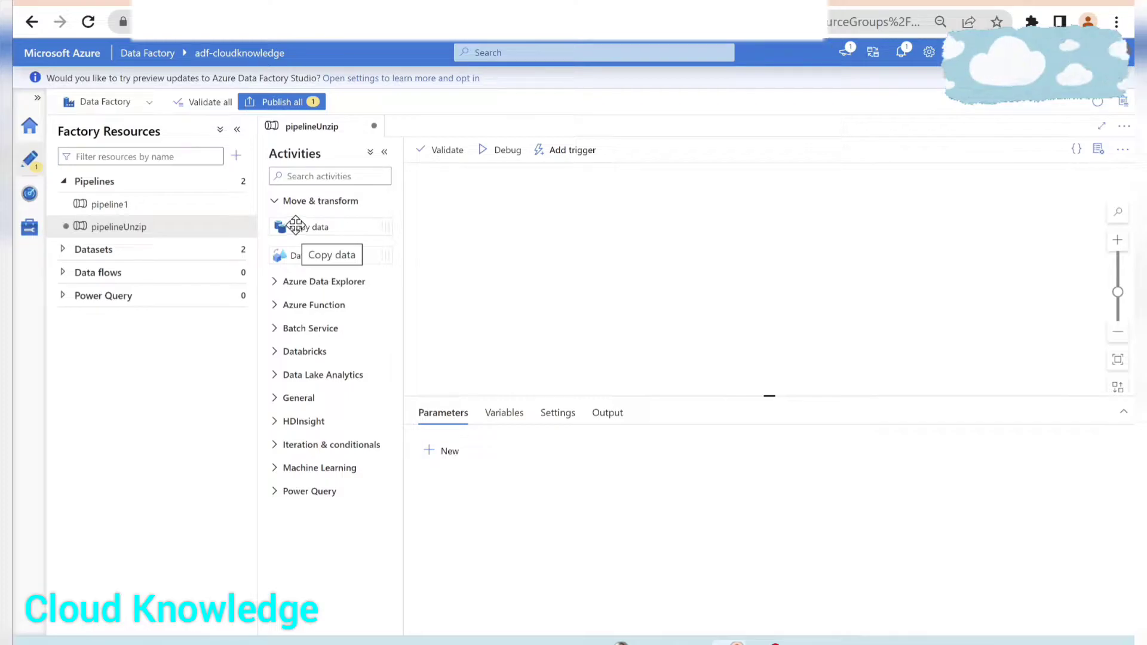
# - Drag a Copy data activity from Move & transform onto the pipeline canvas
pyautogui.moveTo(329, 227); pyautogui.dragTo(635, 201)
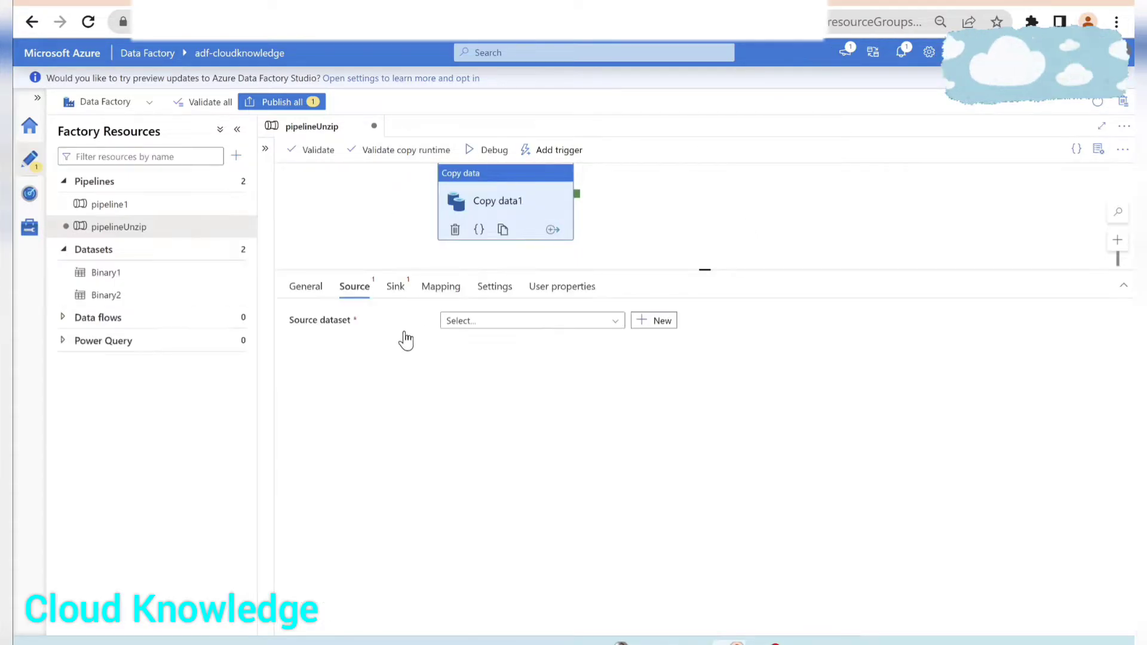
pyautogui.moveTo(335, 378)
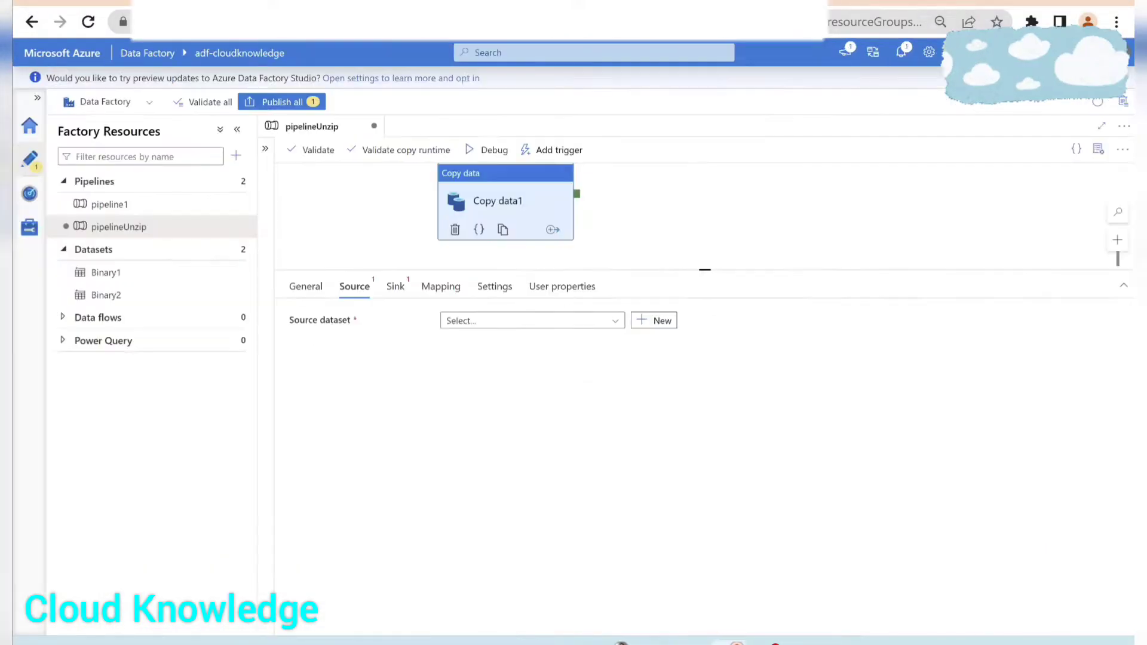
# - Start a new source dataset using Azure Data Lake Storage Gen2 with Binary format
pyautogui.click(653, 320)
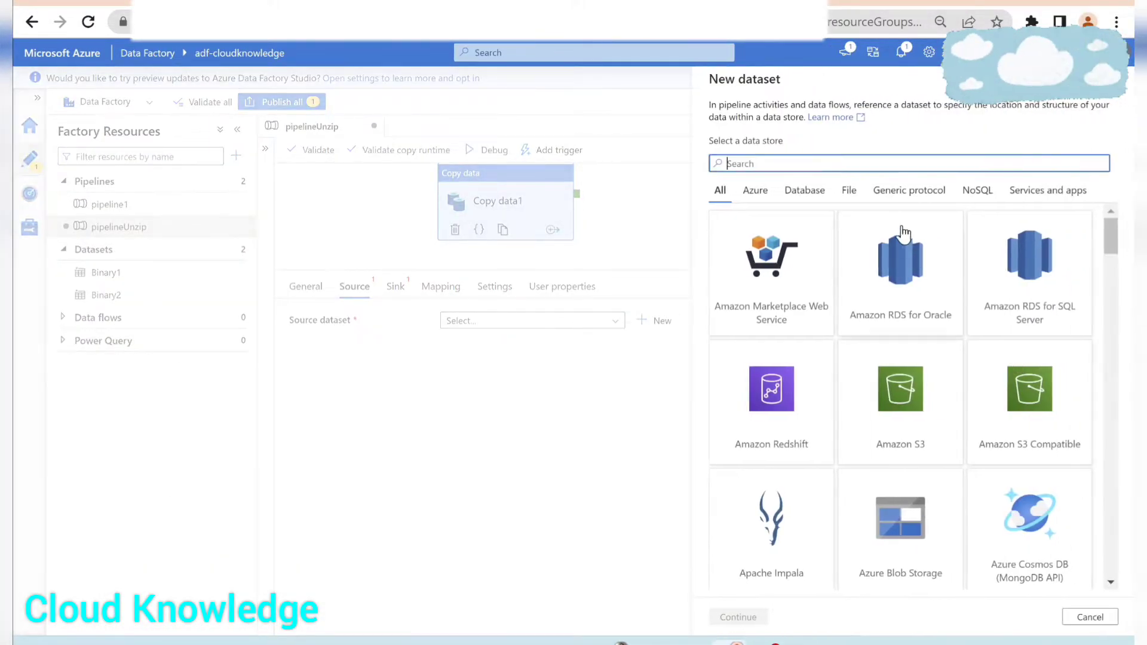
pyautogui.scroll(-3)
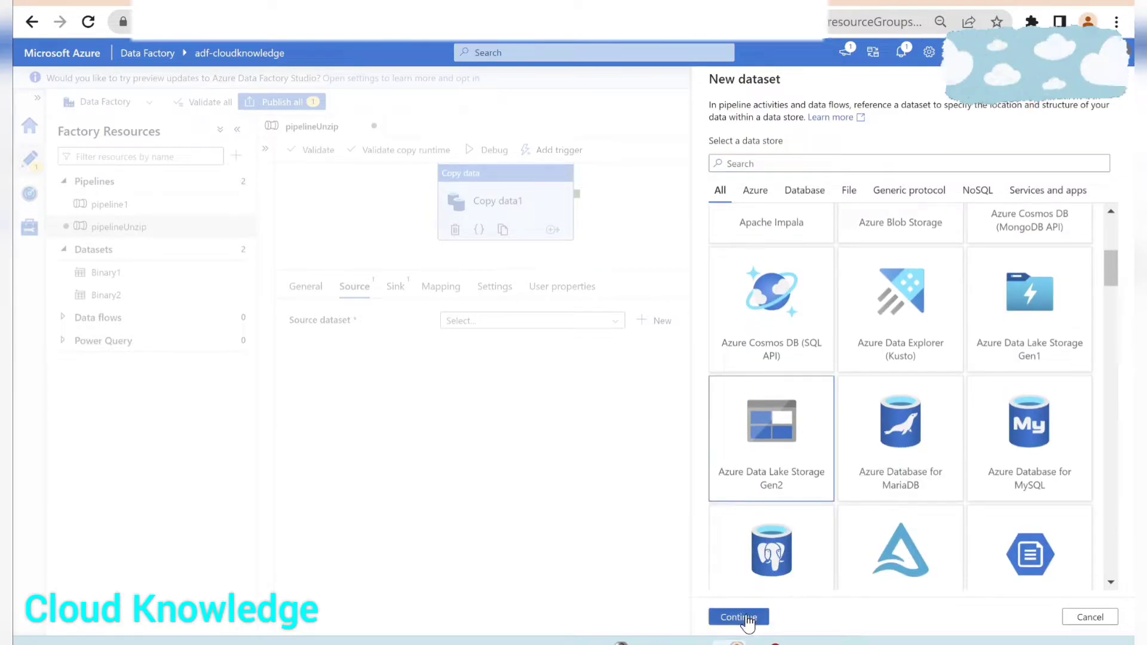
pyautogui.click(738, 616)
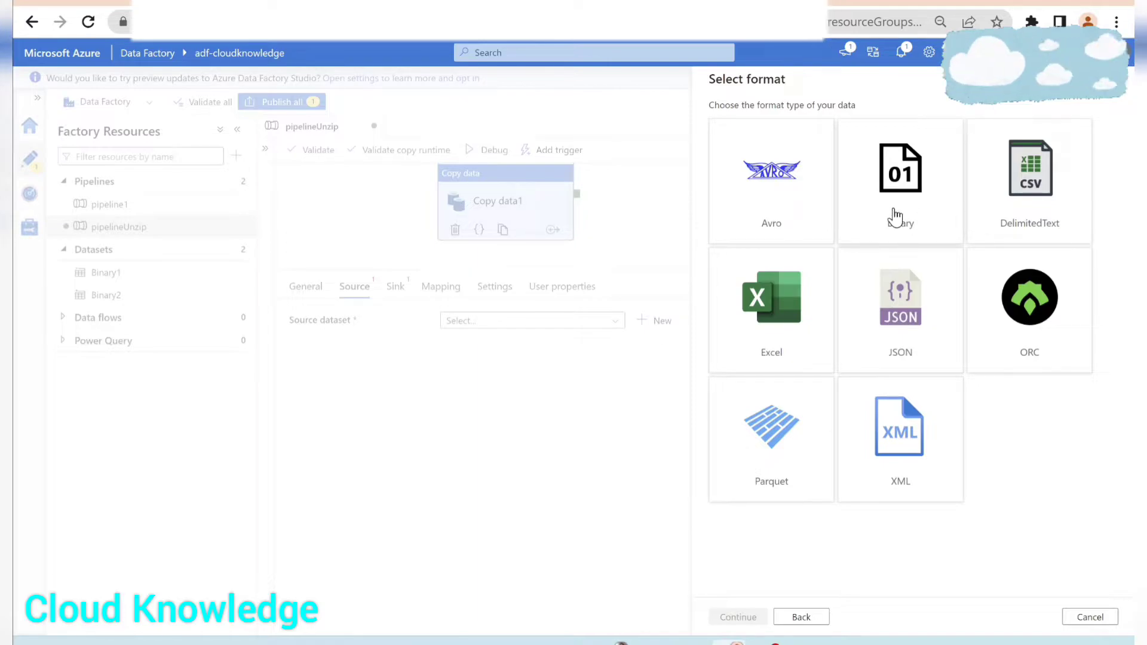
pyautogui.click(901, 179)
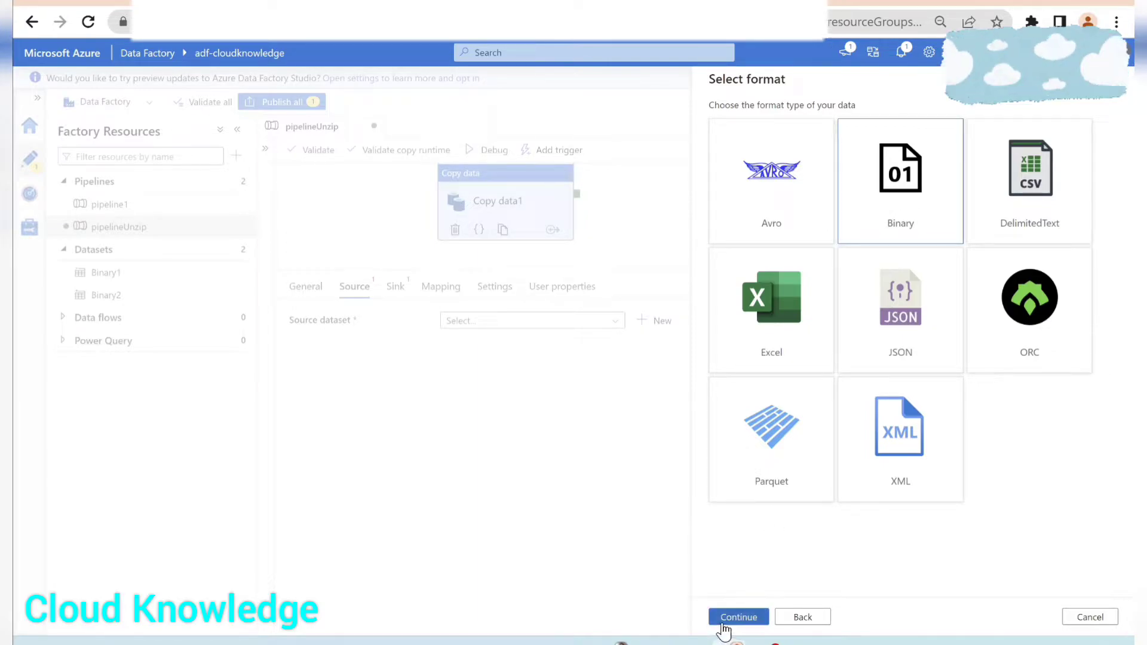
pyautogui.click(738, 616)
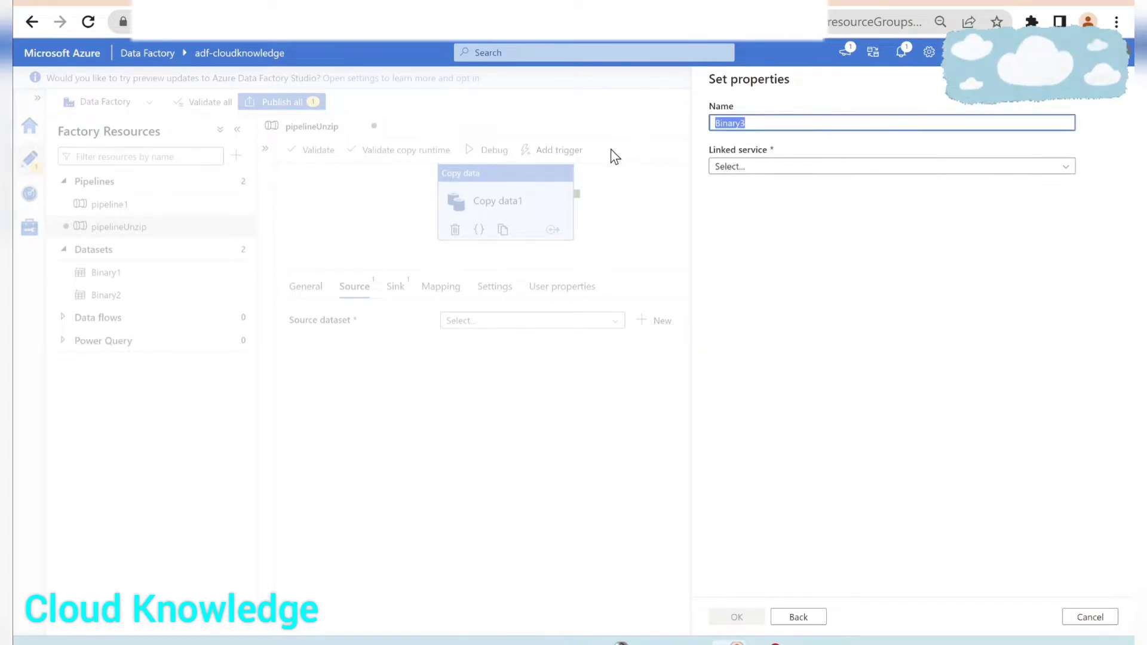
# - Name it UnzipInput, link AzureDataLakeStorage1 and point it at source/Unzip.zip
pyautogui.write('UnzipInput')
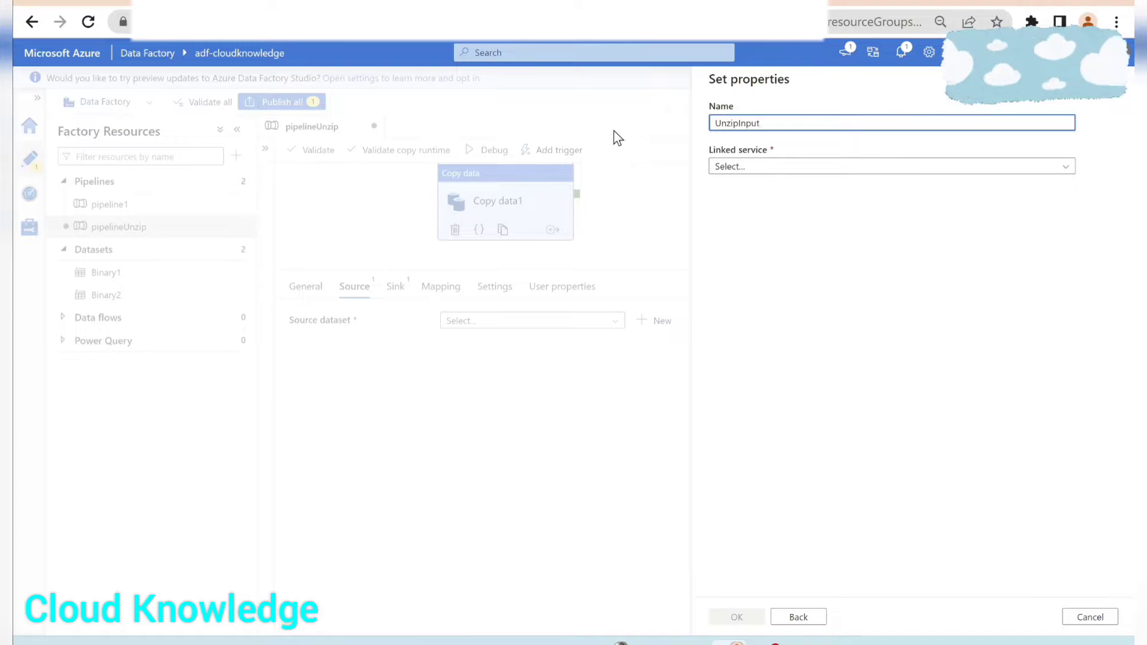
pyautogui.click(891, 166)
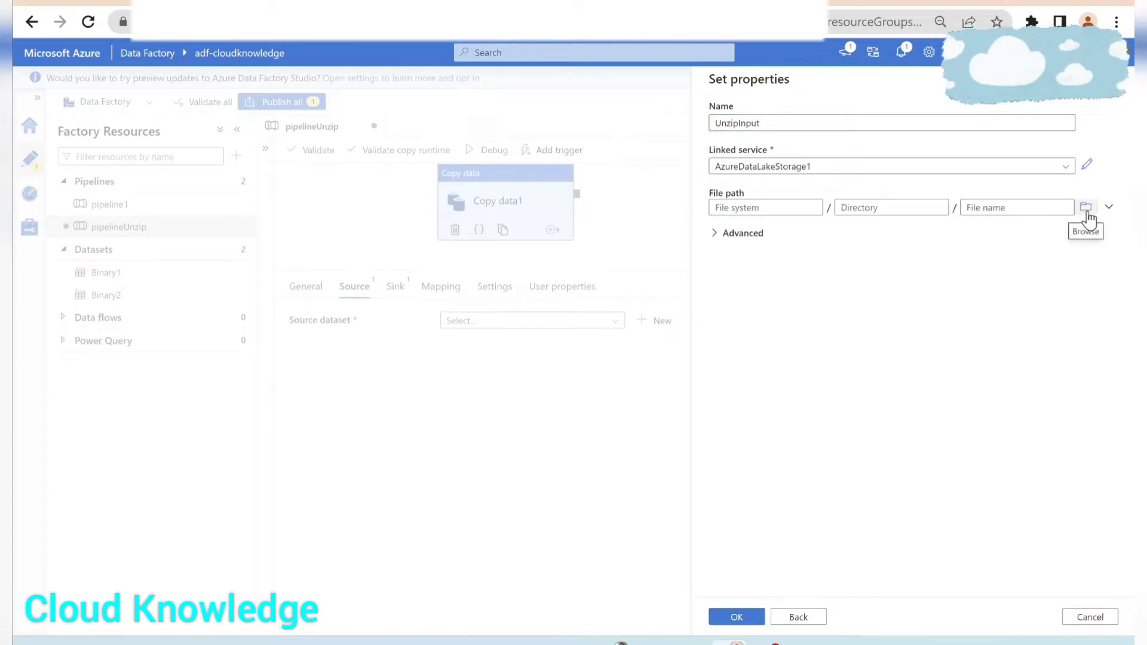
pyautogui.click(1089, 208)
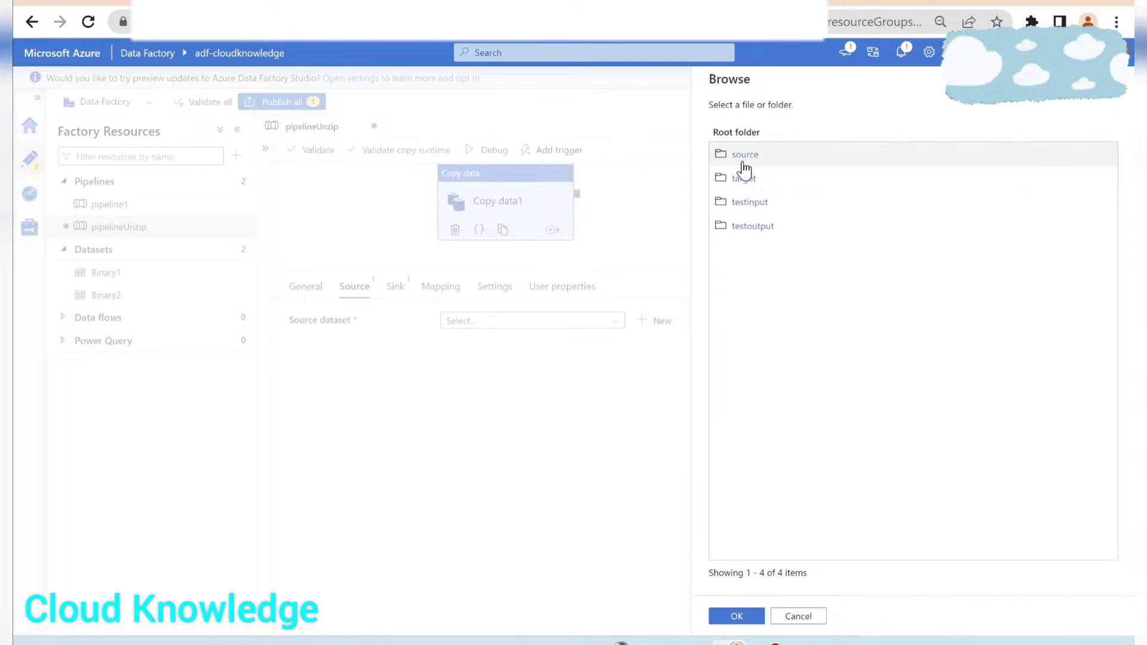
pyautogui.click(745, 154)
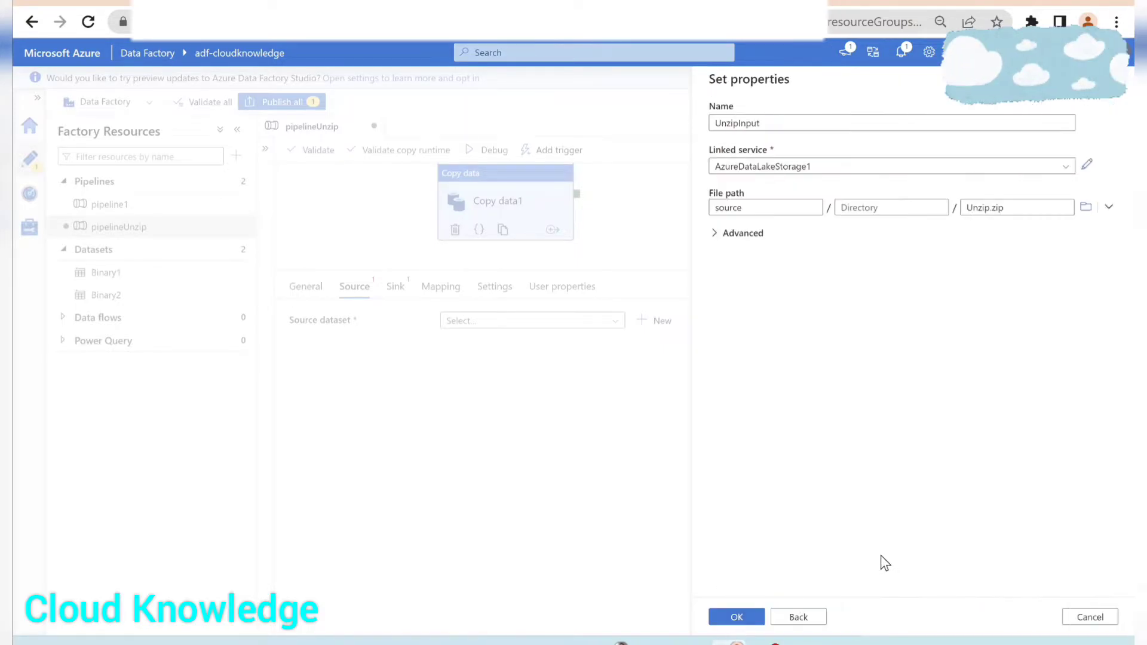
pyautogui.click(735, 617)
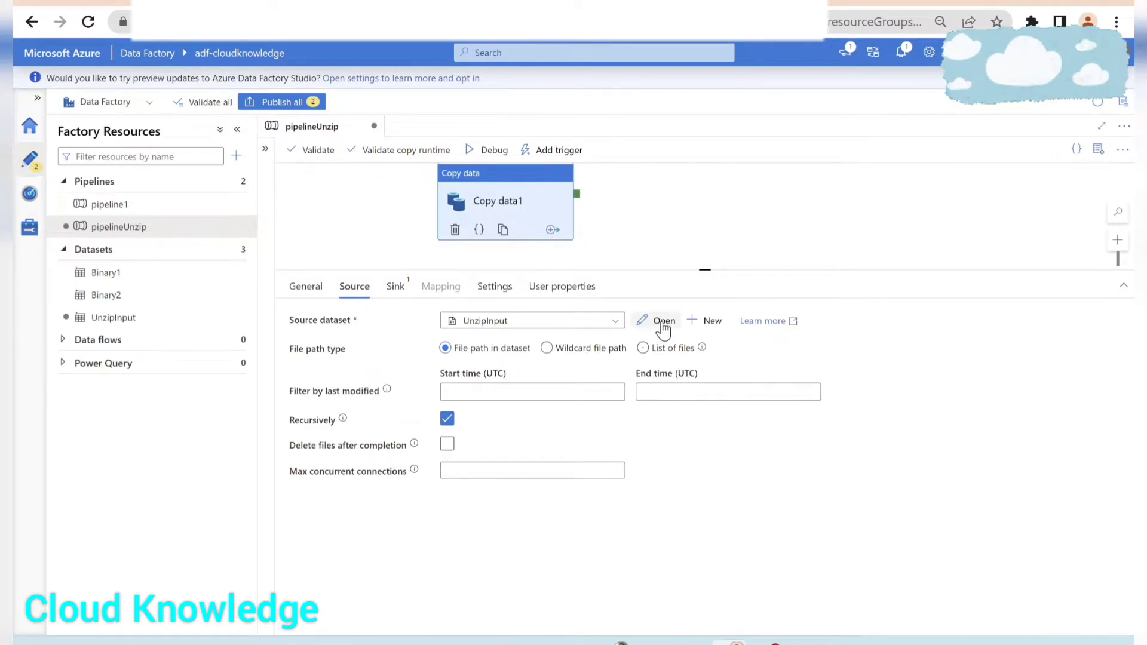
# - Set the UnzipInput dataset's compression type to ZipDeflate (.zip)
pyautogui.click(664, 320)
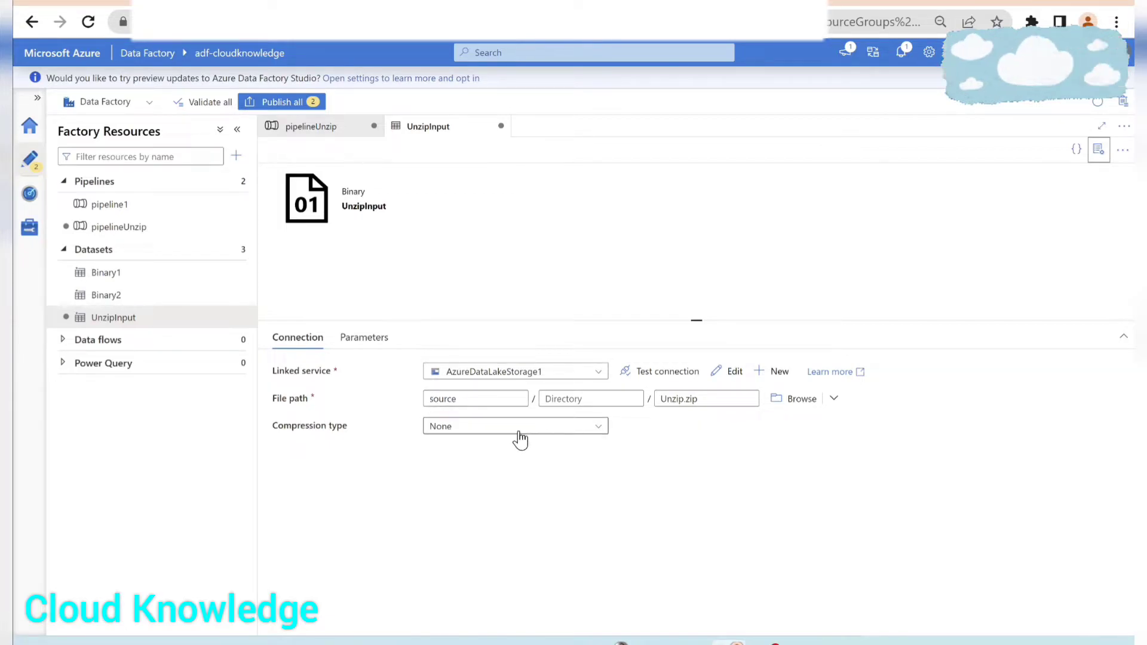
pyautogui.click(514, 425)
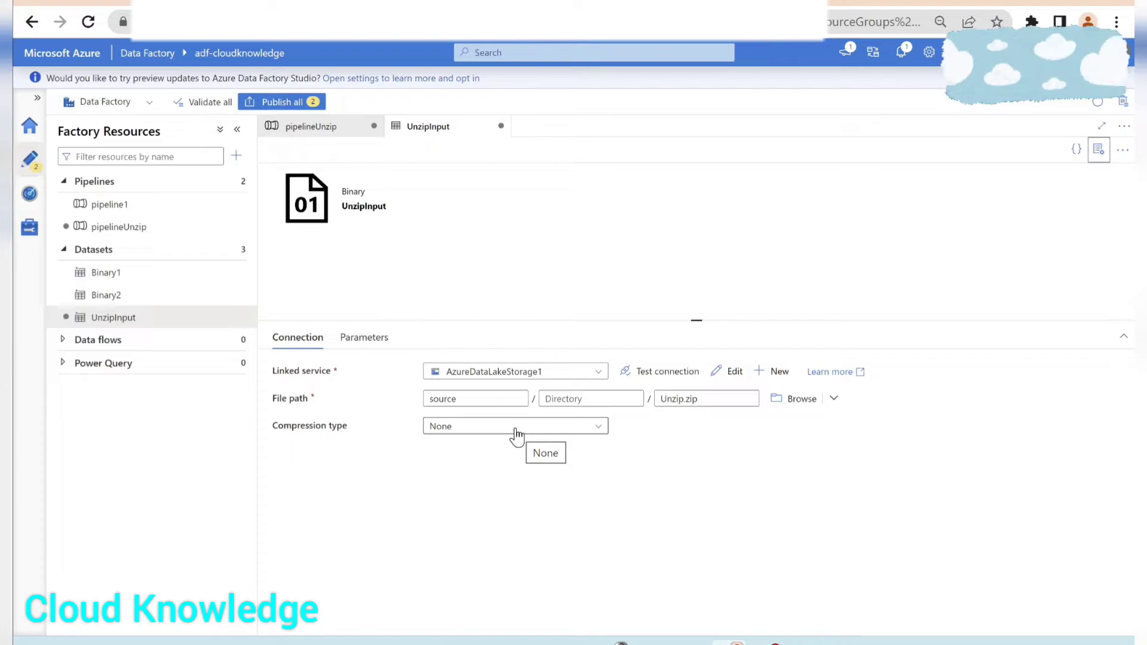
pyautogui.click(514, 425)
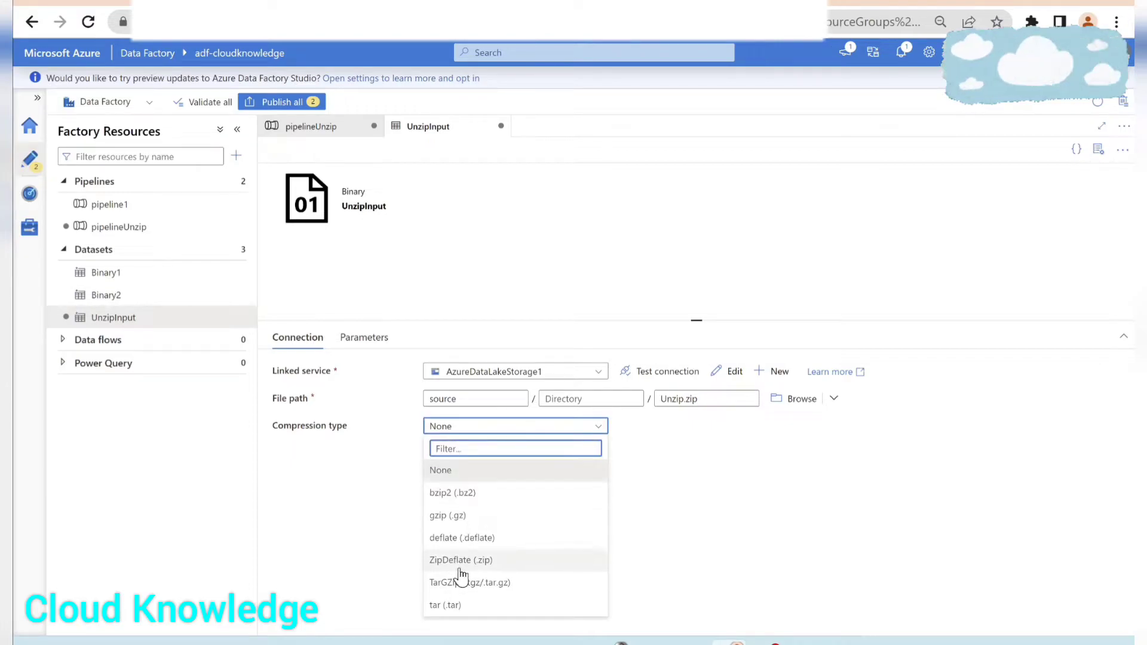
pyautogui.moveTo(487, 567)
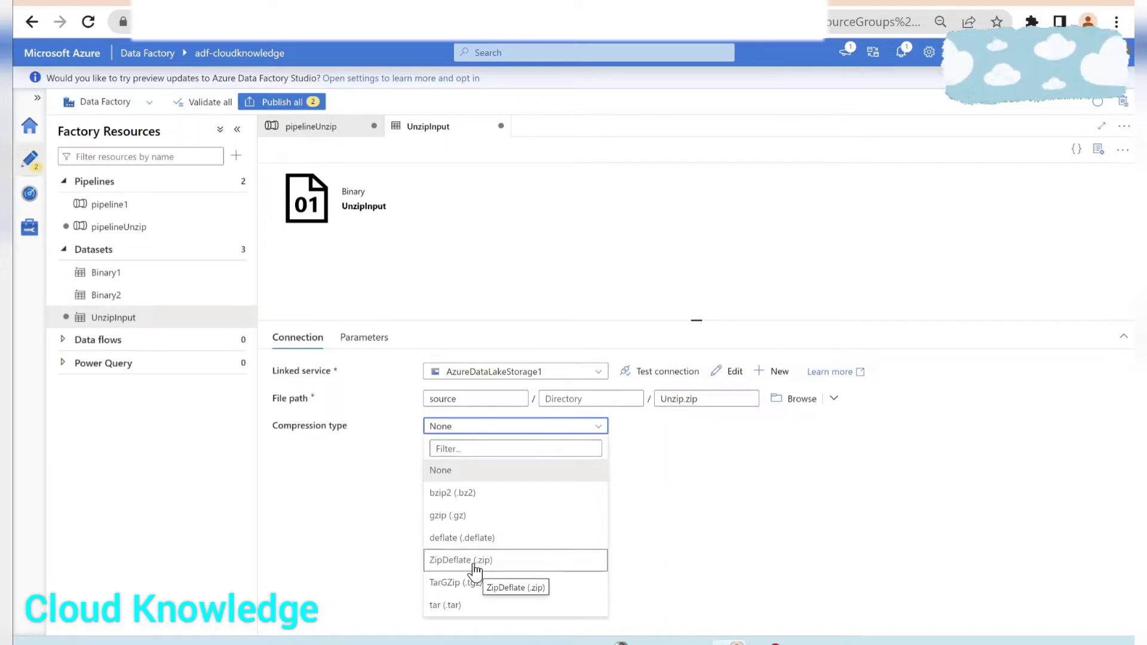
pyautogui.click(461, 560)
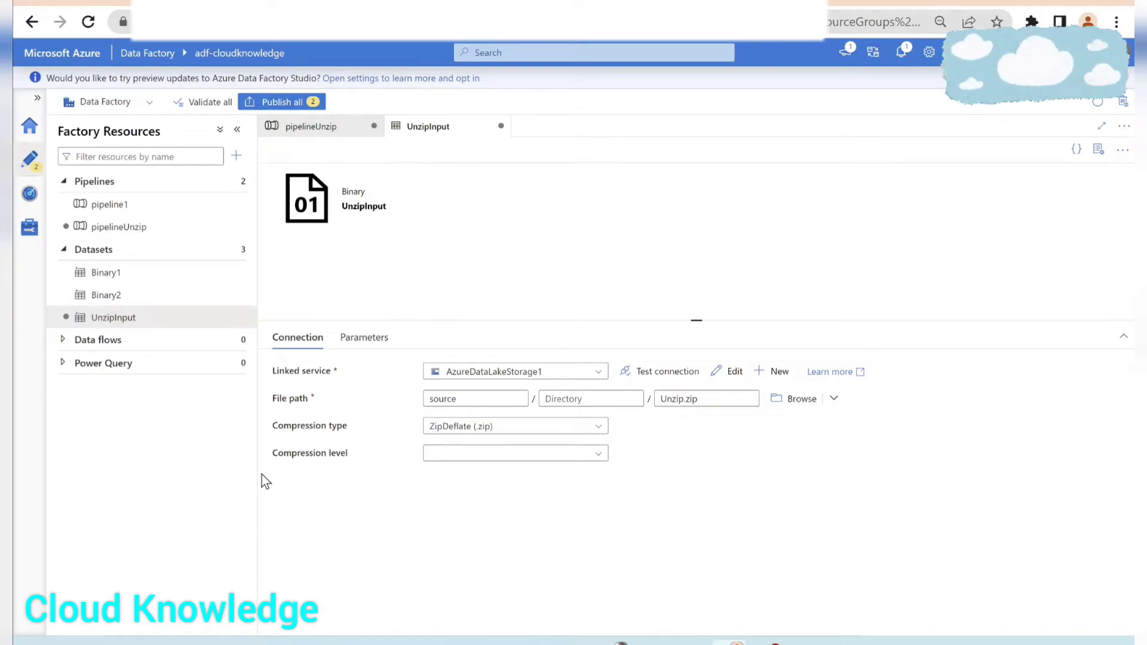
pyautogui.click(516, 452)
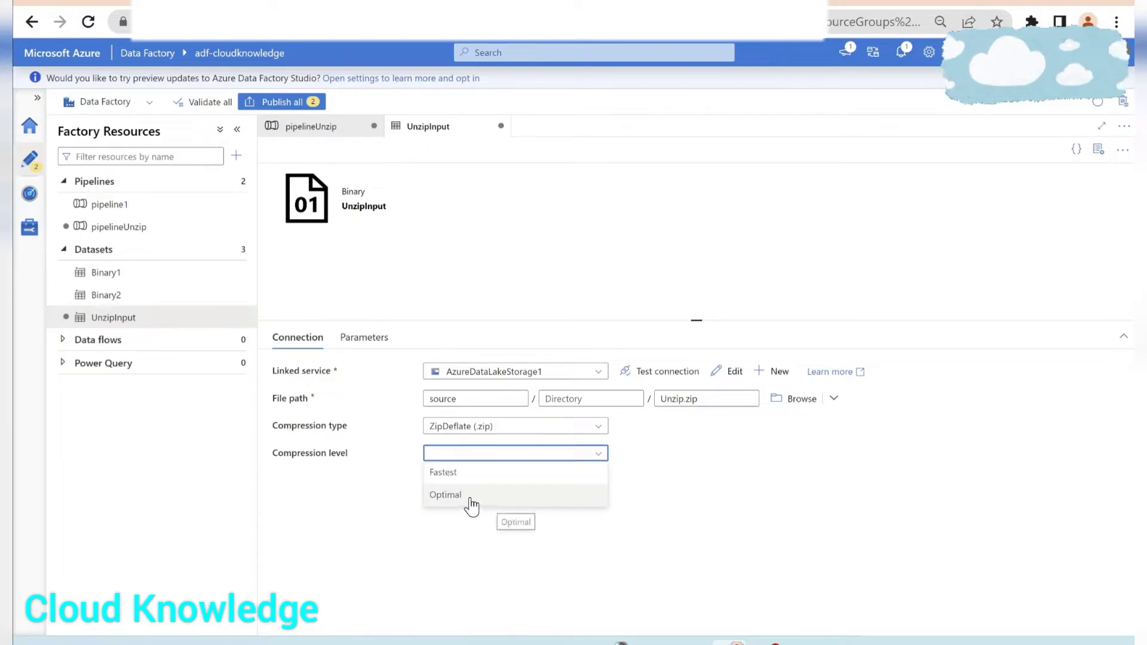
# - Start a new Binary sink dataset for the copy activity named UnzipOutput
pyautogui.click(444, 494)
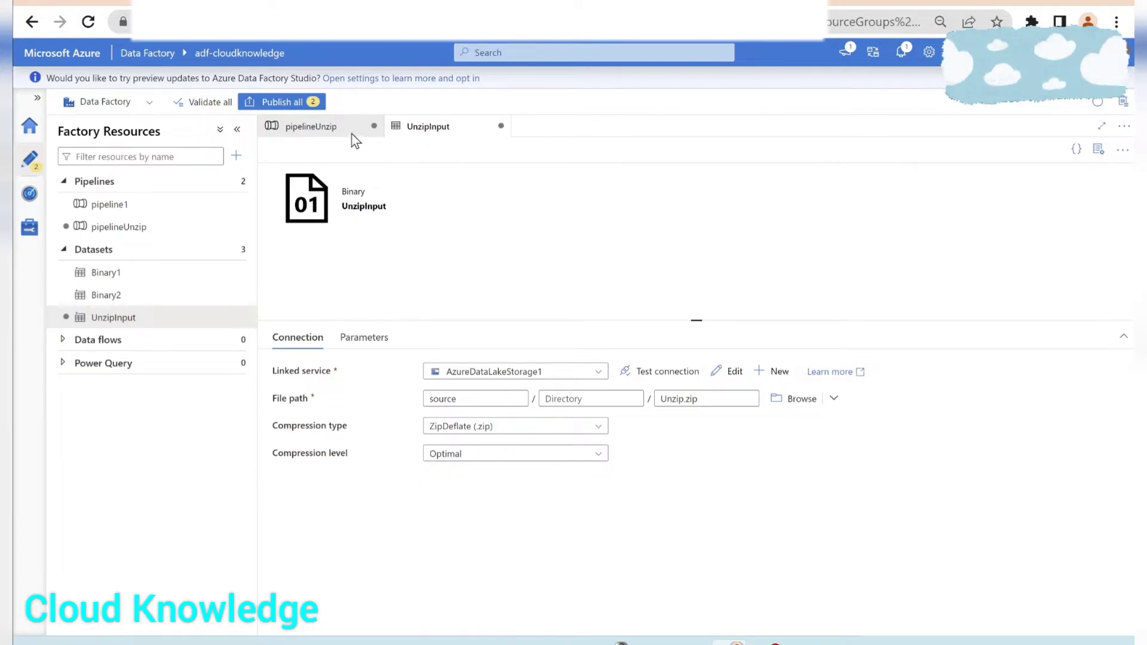
pyautogui.click(310, 127)
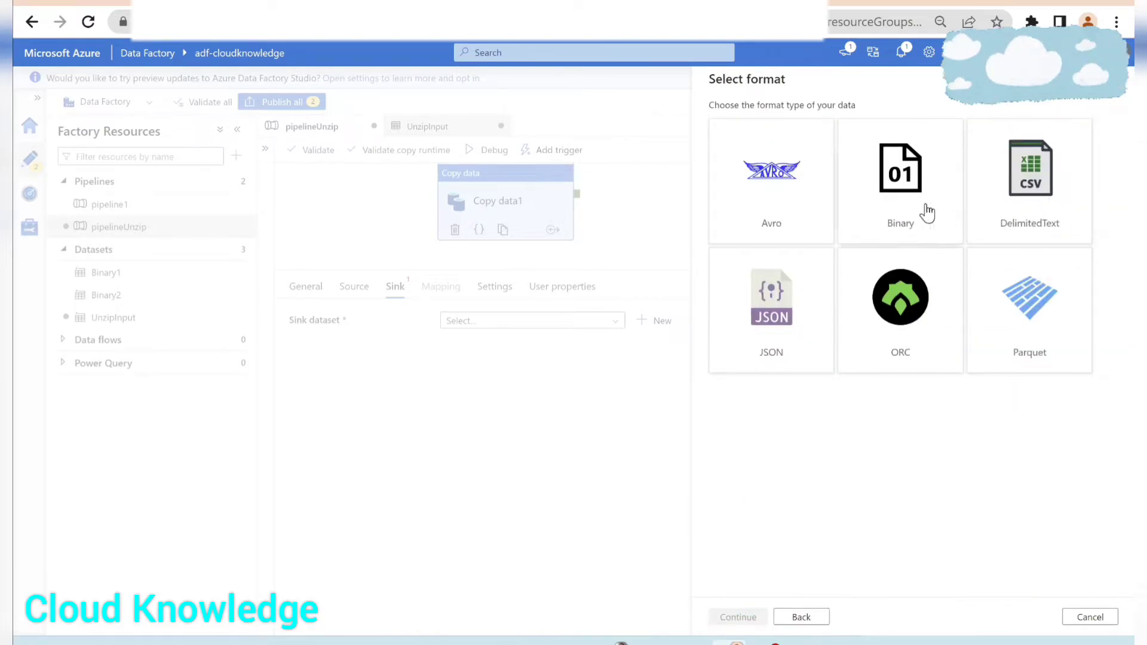
pyautogui.click(900, 179)
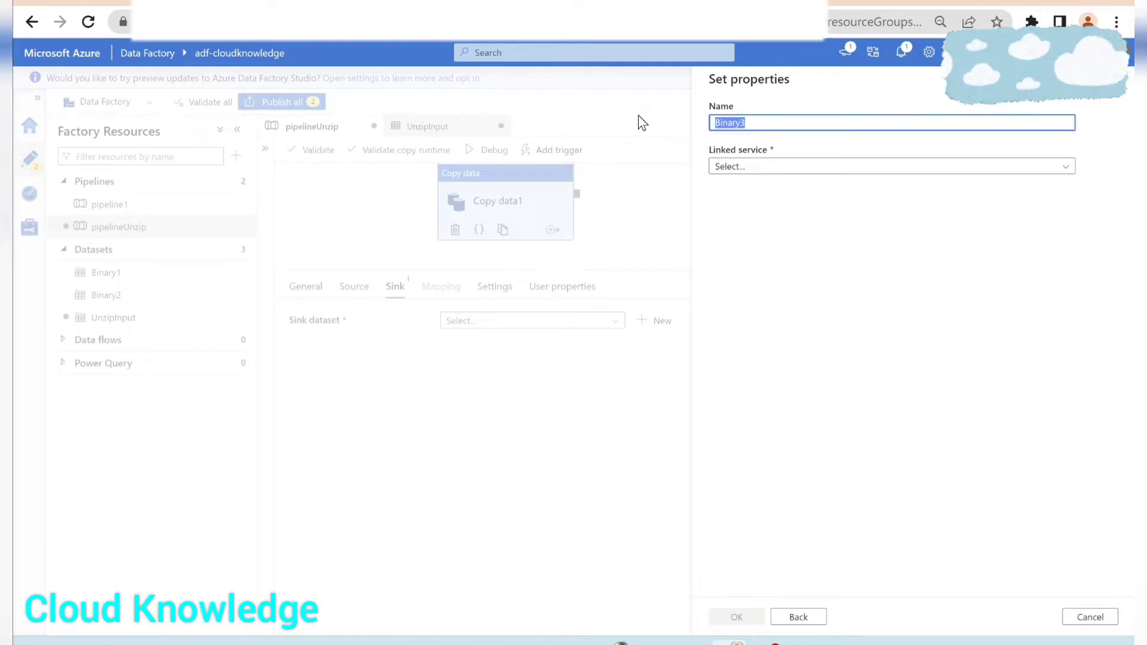
pyautogui.write('UnzipOutput')
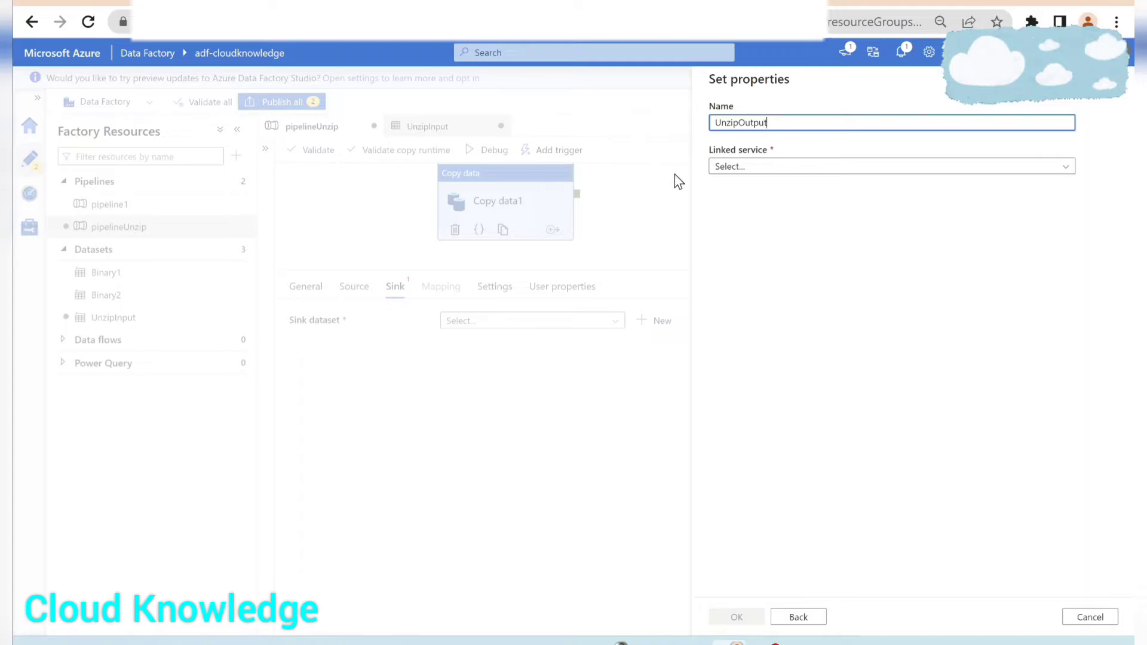
# - Link UnzipOutput to AzureDataLakeStorage1 and point it at the target container
pyautogui.click(891, 166)
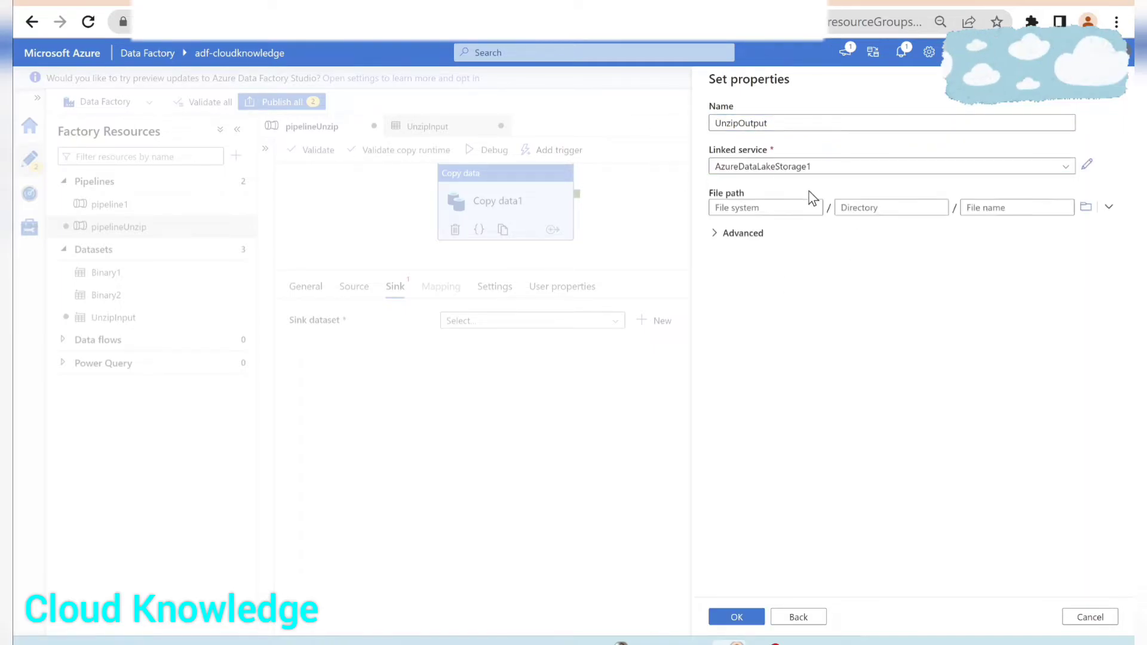
pyautogui.click(1086, 208)
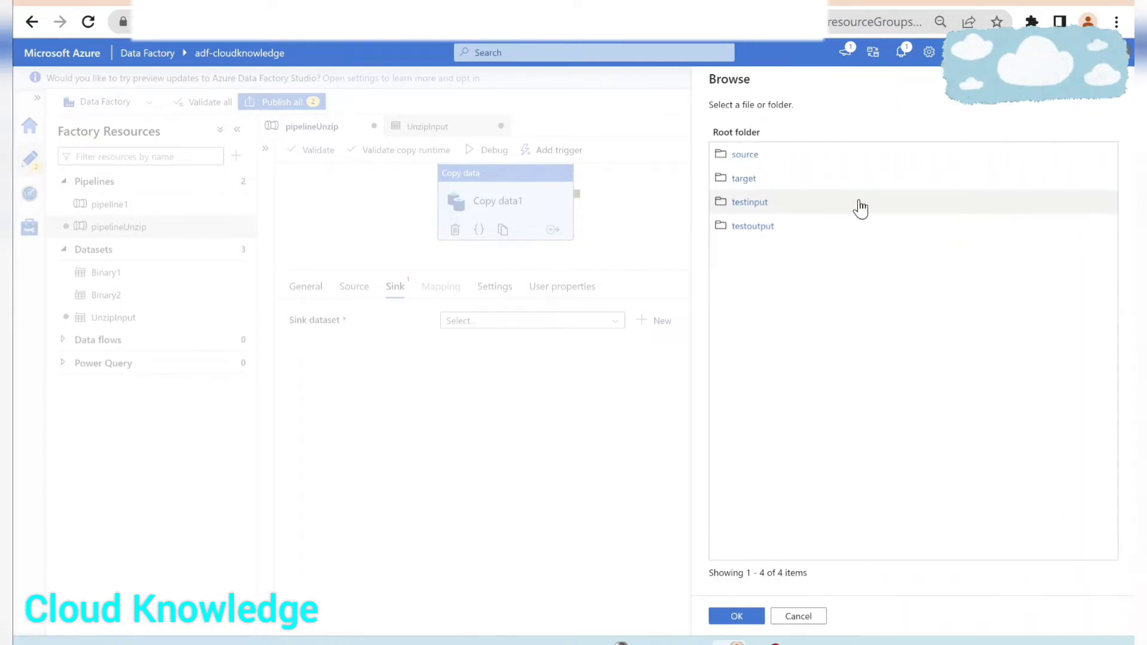
pyautogui.click(743, 178)
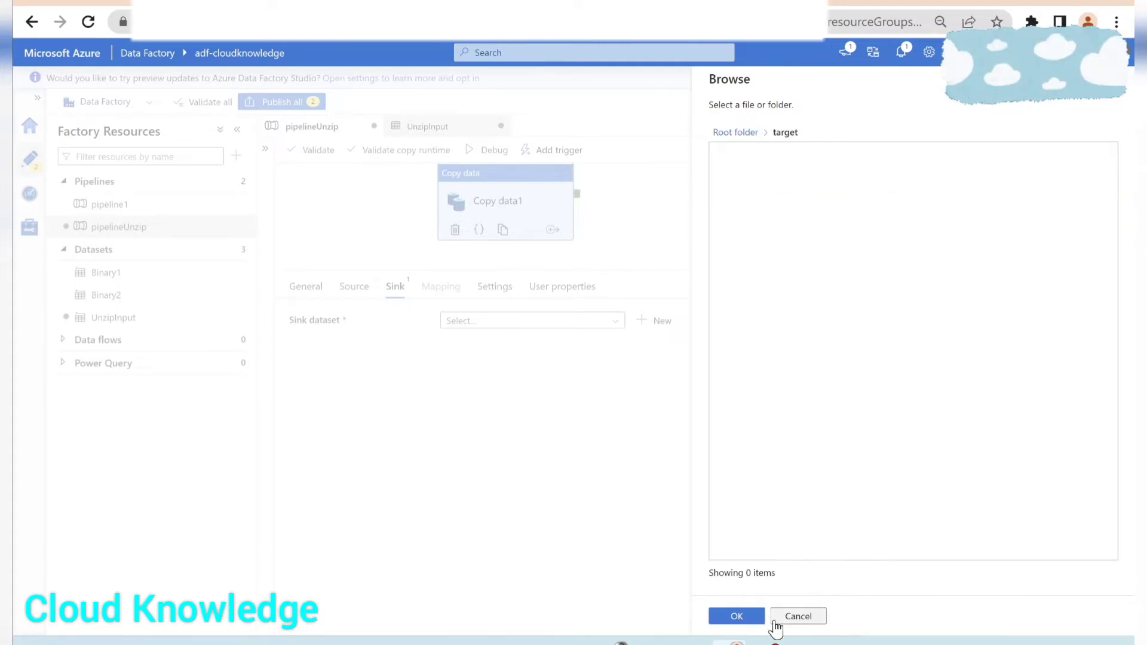
pyautogui.click(736, 616)
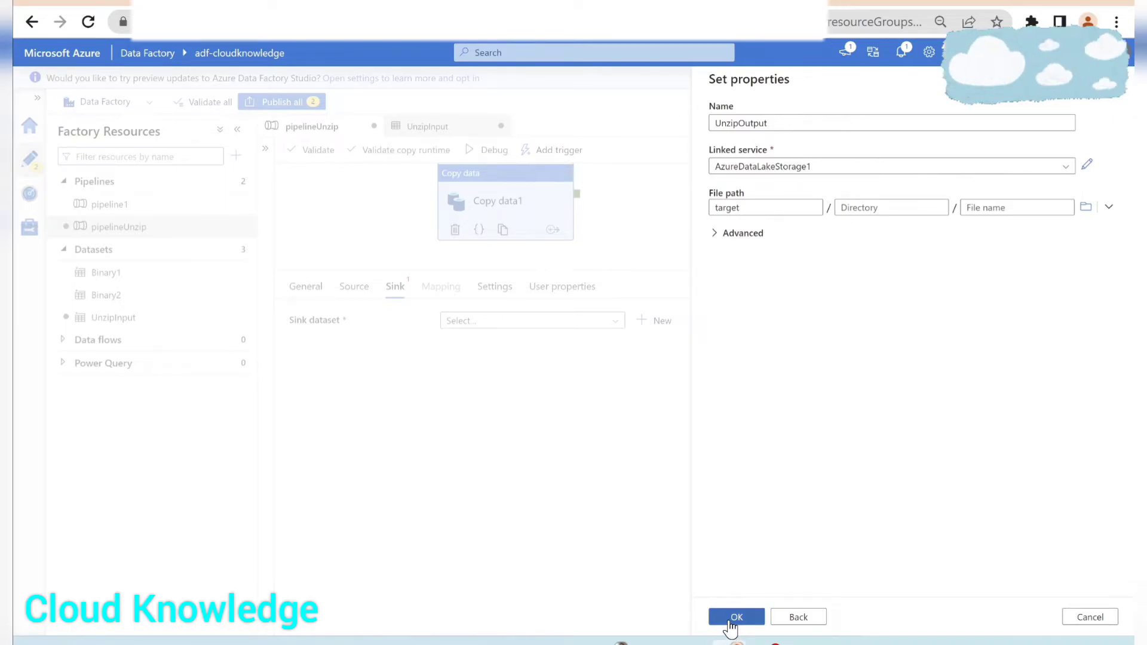
pyautogui.click(736, 617)
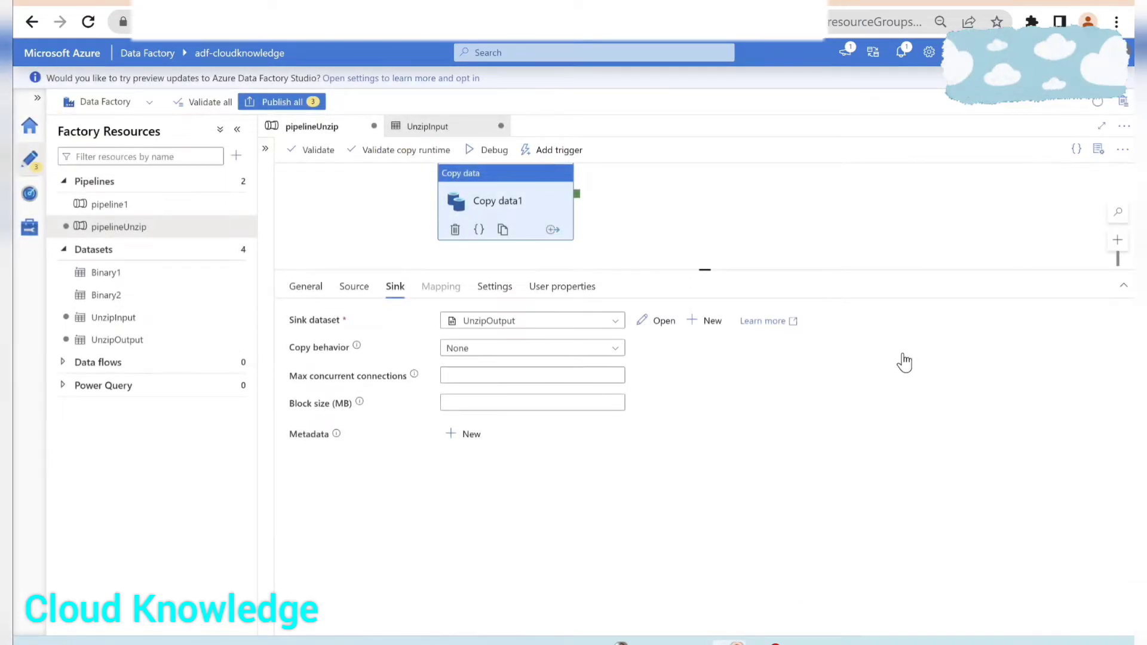
pyautogui.moveTo(351, 325)
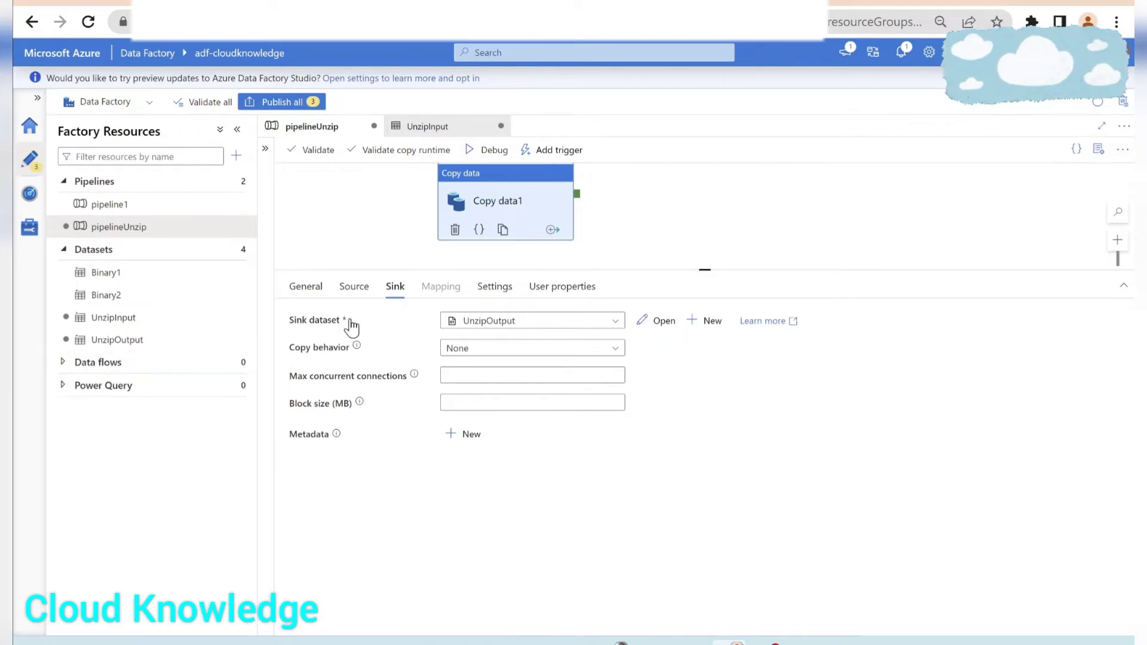
pyautogui.moveTo(313, 359)
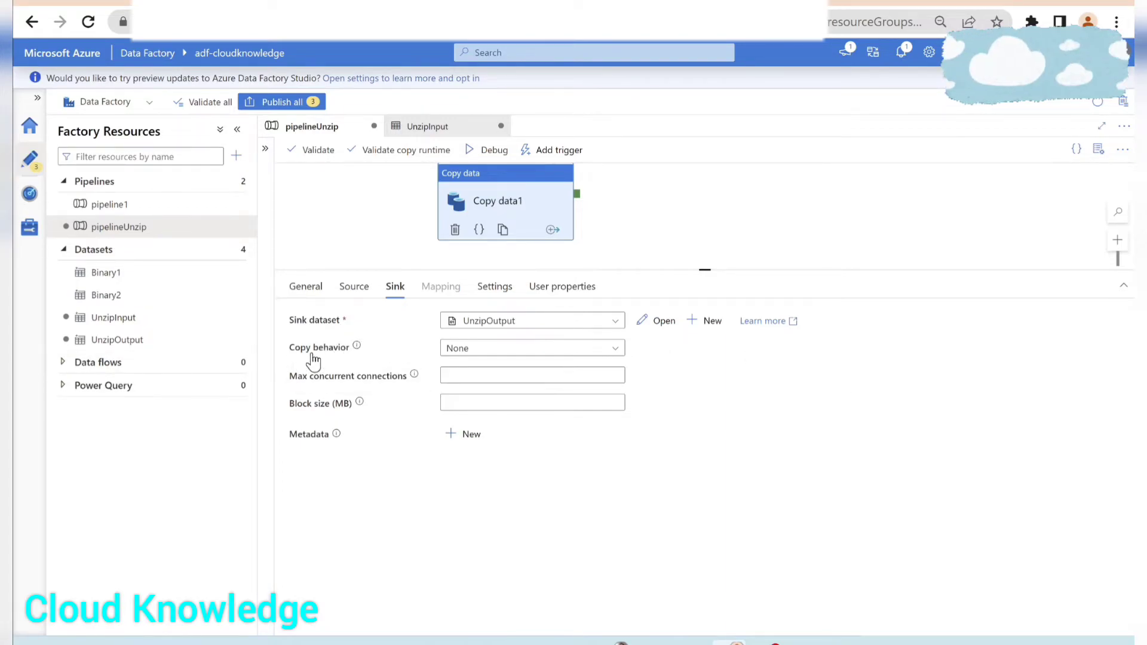
# - Set the sink's copy behavior to Preserve hierarchy
pyautogui.click(531, 349)
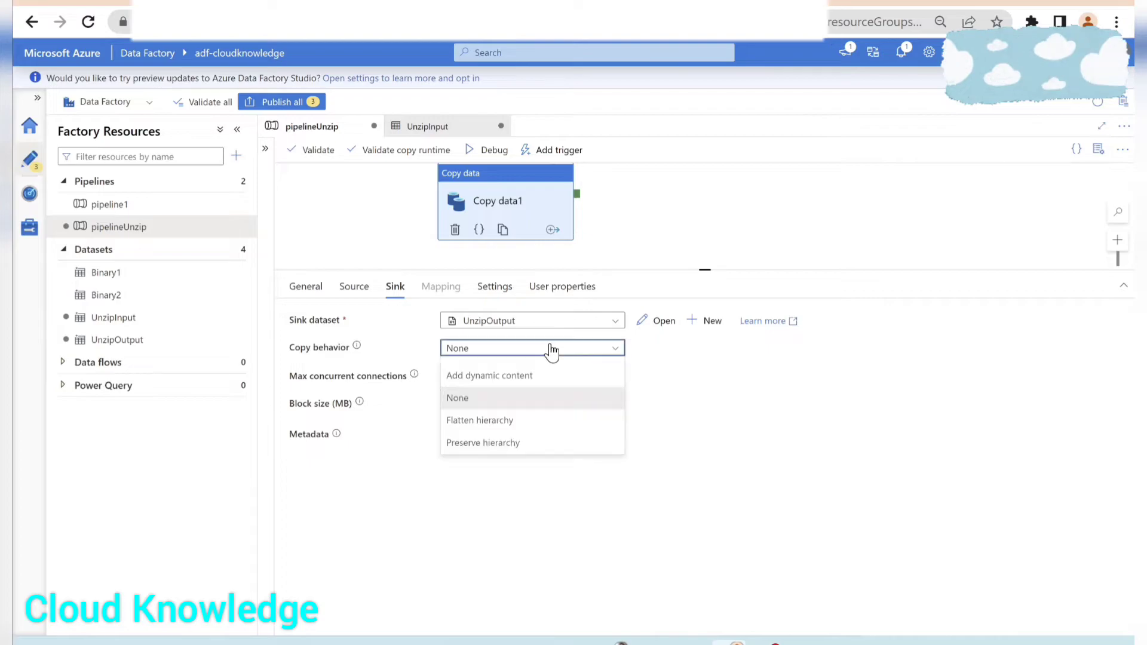
pyautogui.moveTo(507, 457)
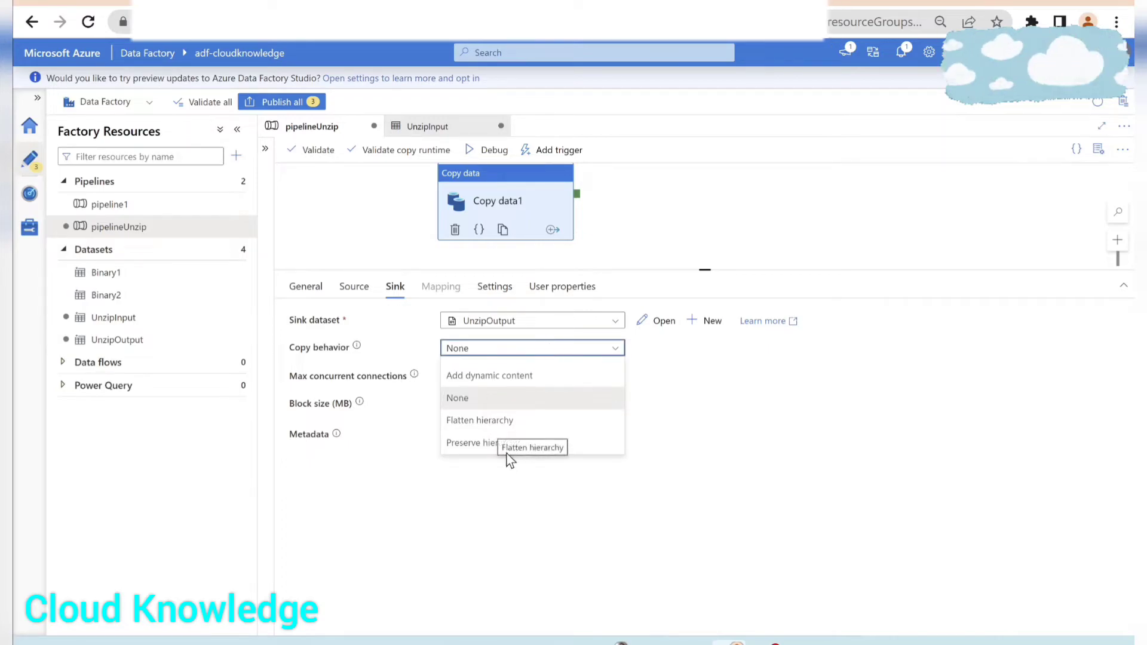
pyautogui.click(471, 442)
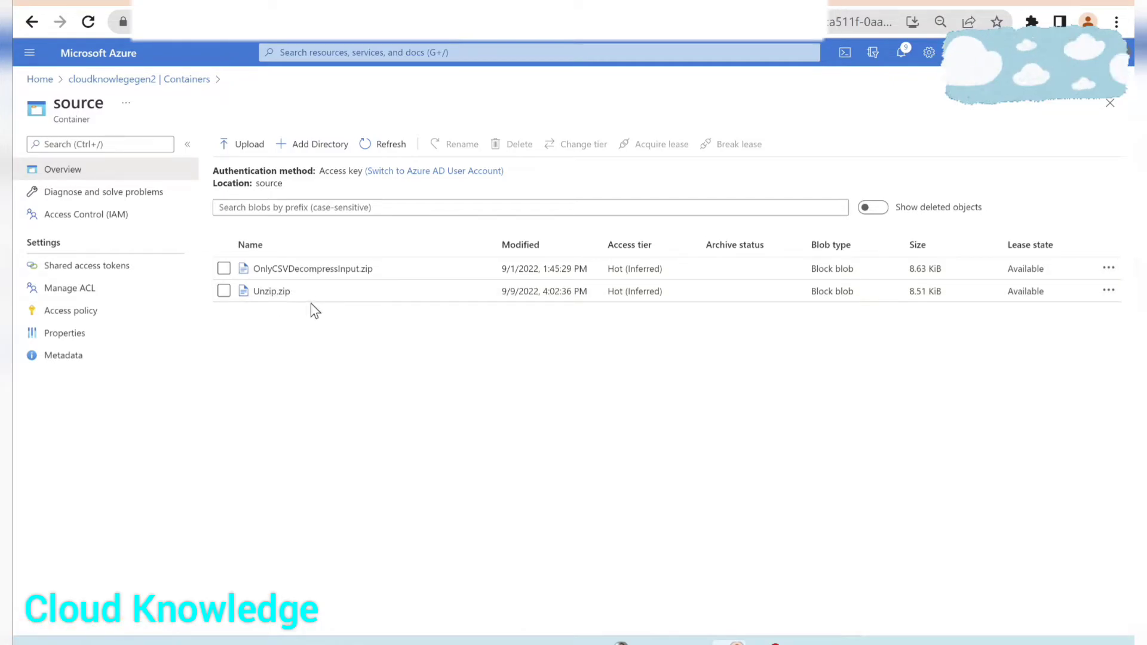
pyautogui.moveTo(316, 375)
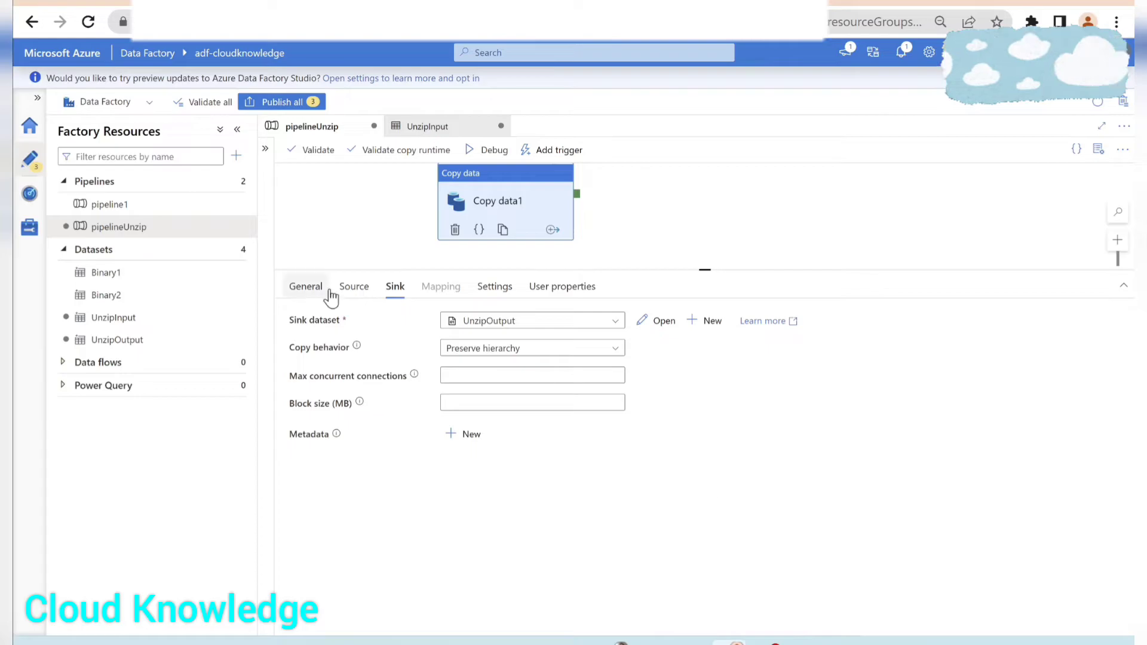
# - Review the UnzipInput dataset settings showing ZipDeflate compression
pyautogui.click(354, 287)
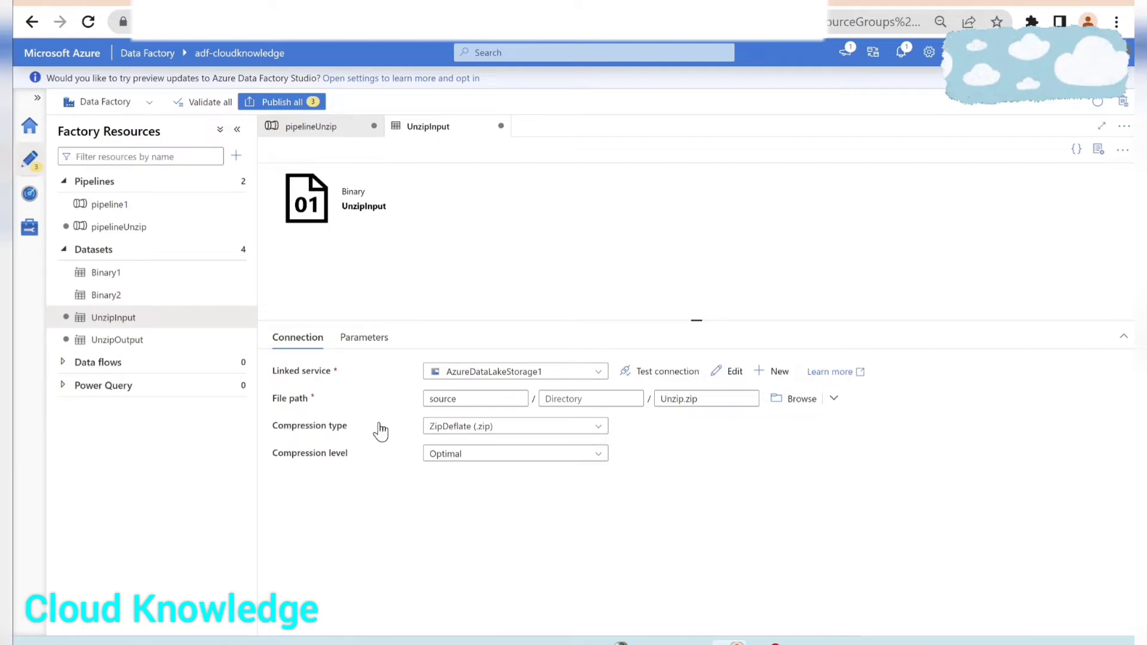
pyautogui.moveTo(736, 542)
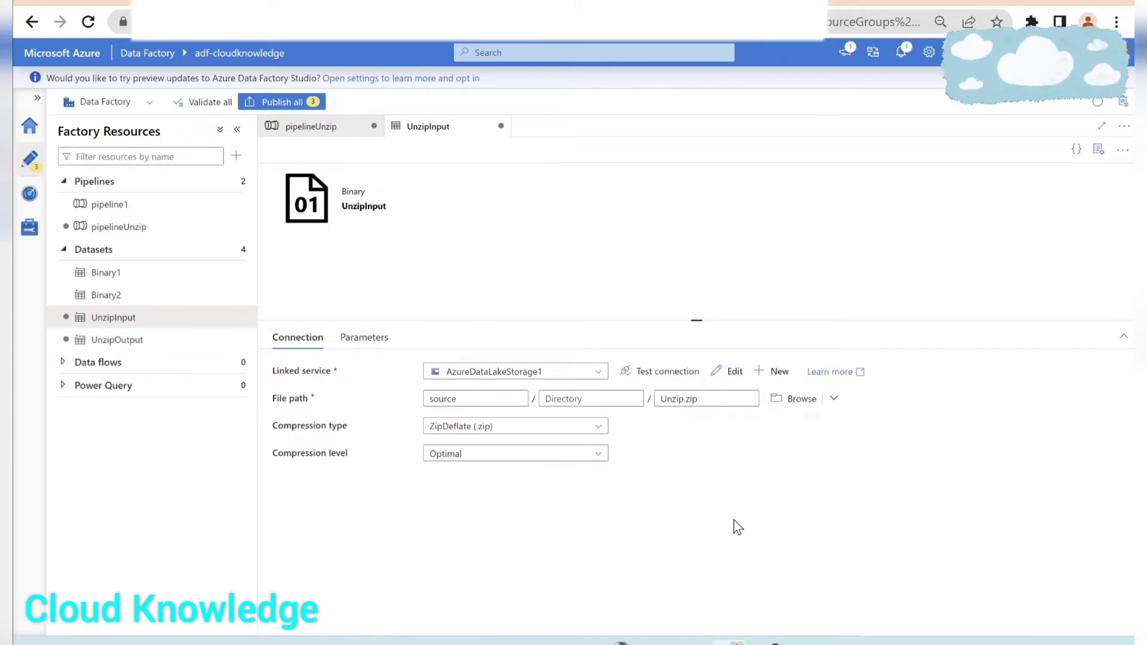
pyautogui.moveTo(290, 118)
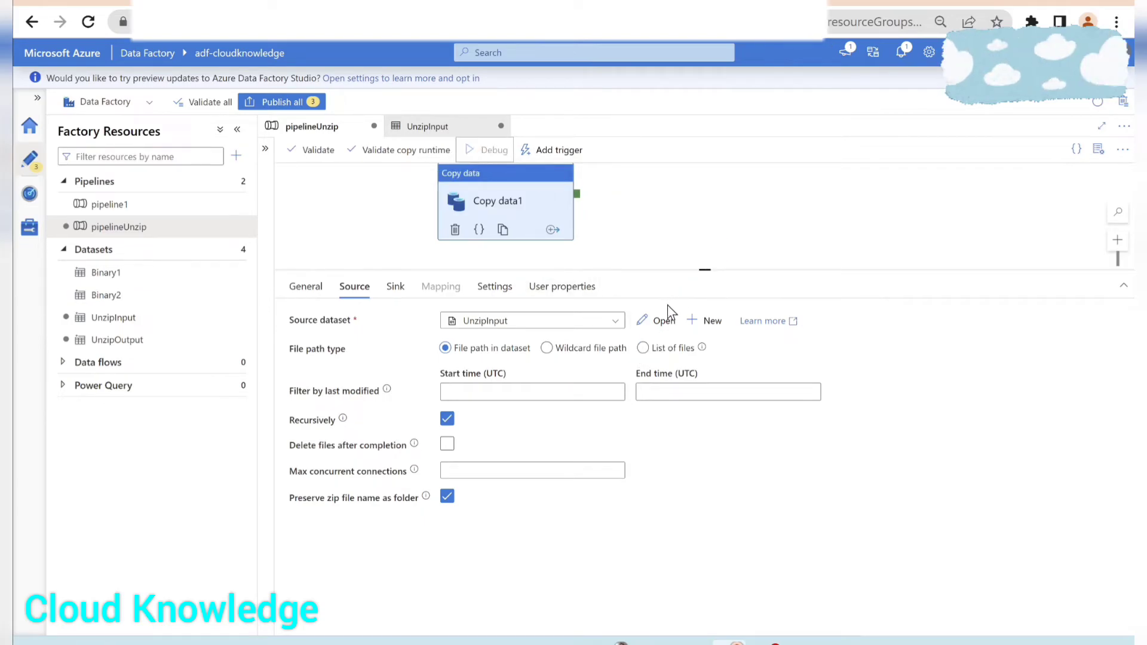
# - Start a Debug run of pipelineUnzip, showing Copy data1 queued
pyautogui.click(492, 151)
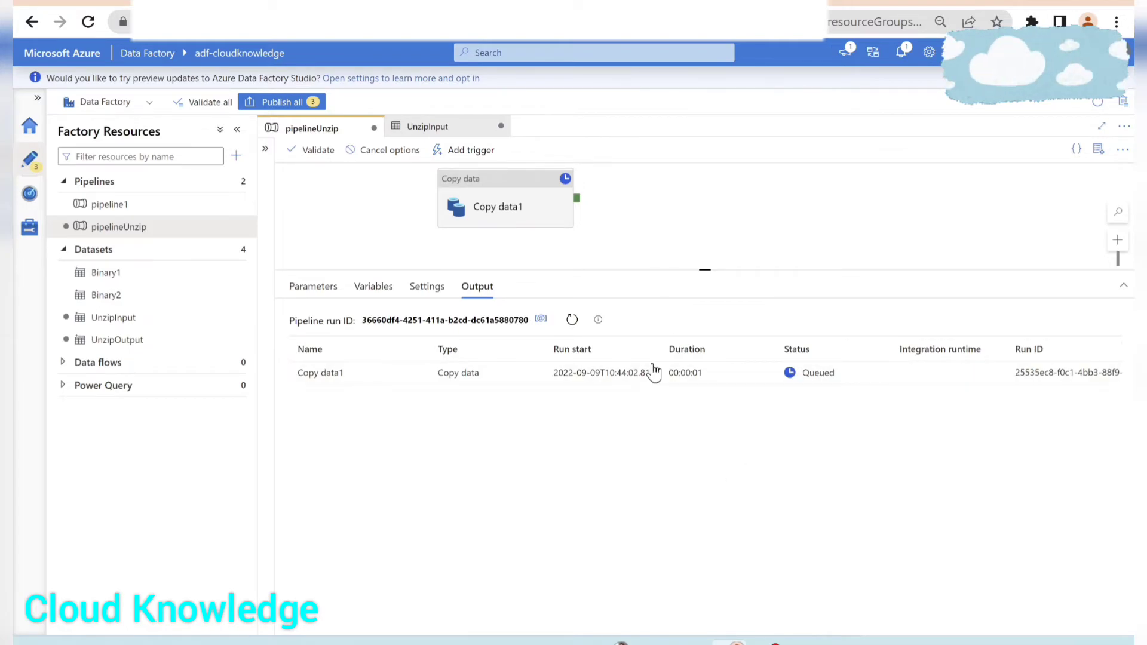
pyautogui.moveTo(724, 459)
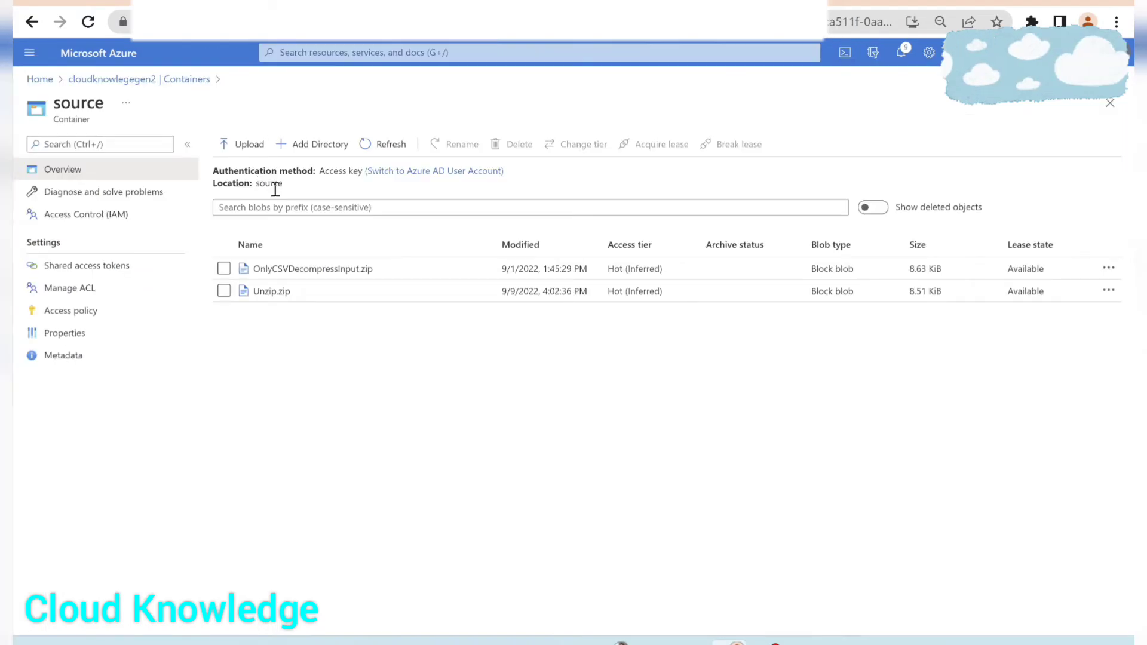
pyautogui.moveTo(173, 81)
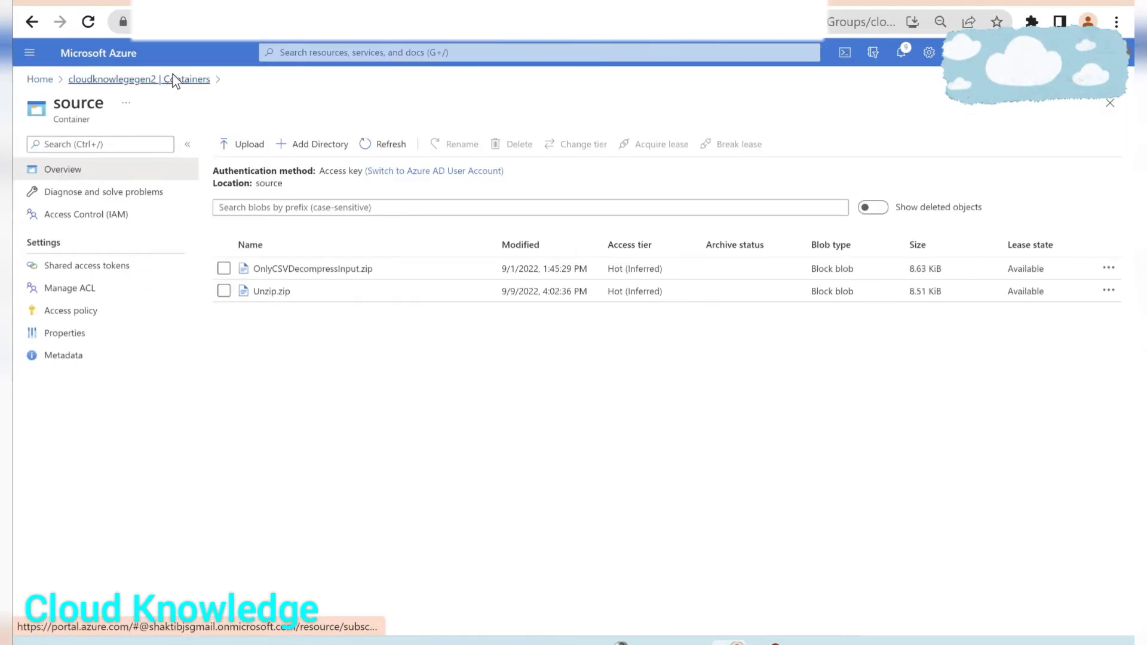
# - Return to the storage account's containers and open the target container
pyautogui.click(138, 79)
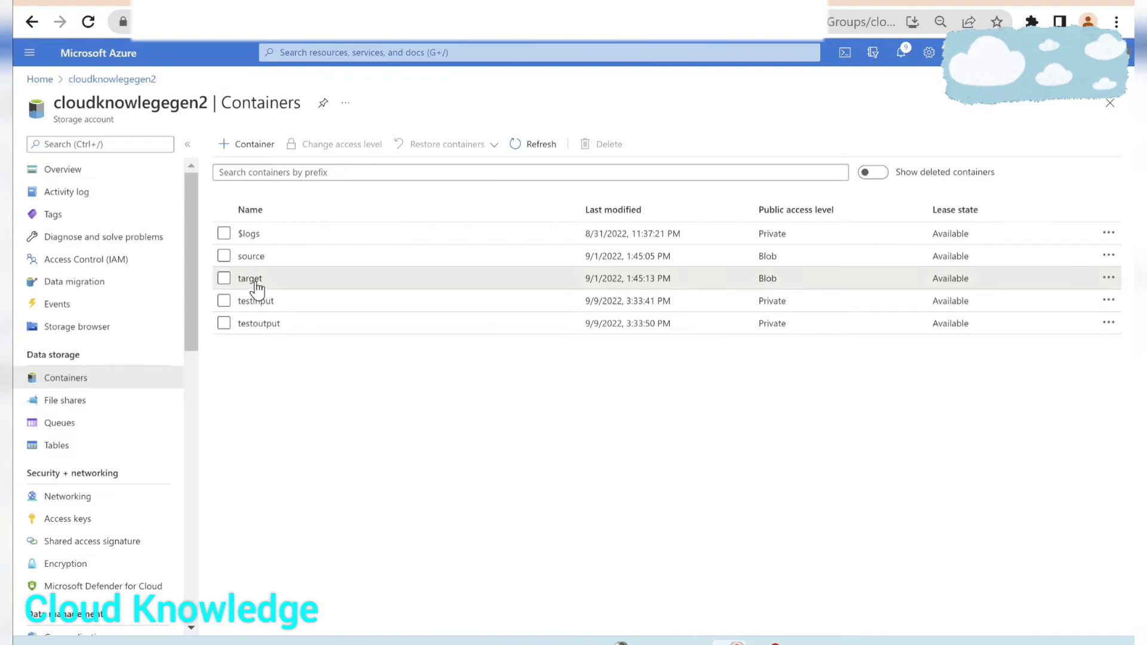
pyautogui.click(248, 279)
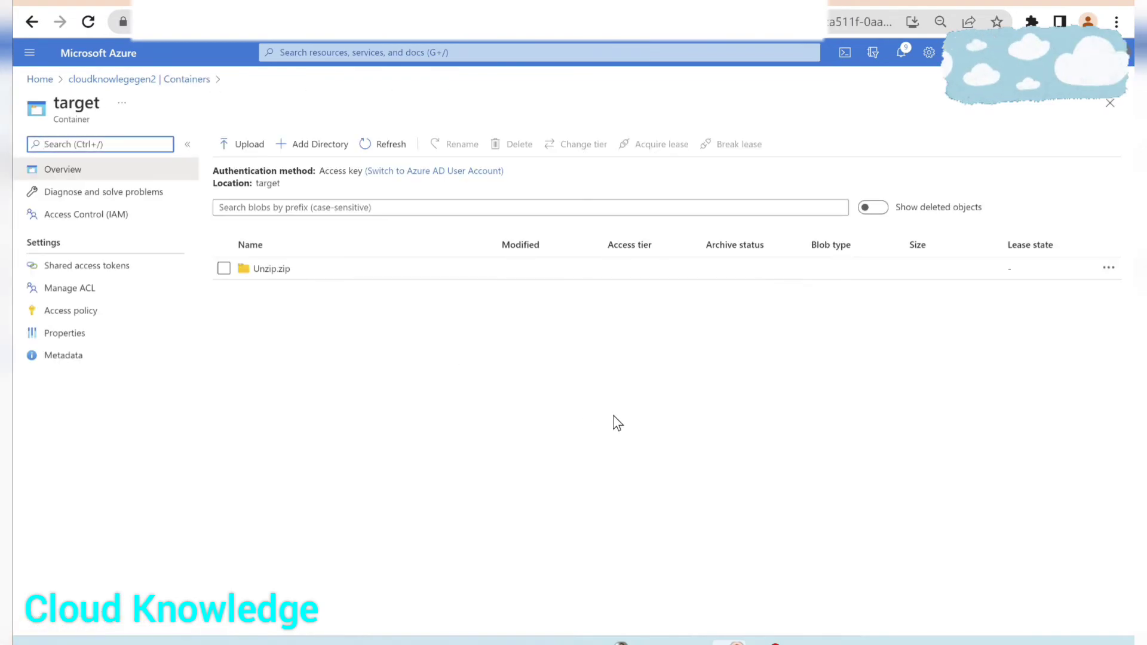
pyautogui.moveTo(246, 275)
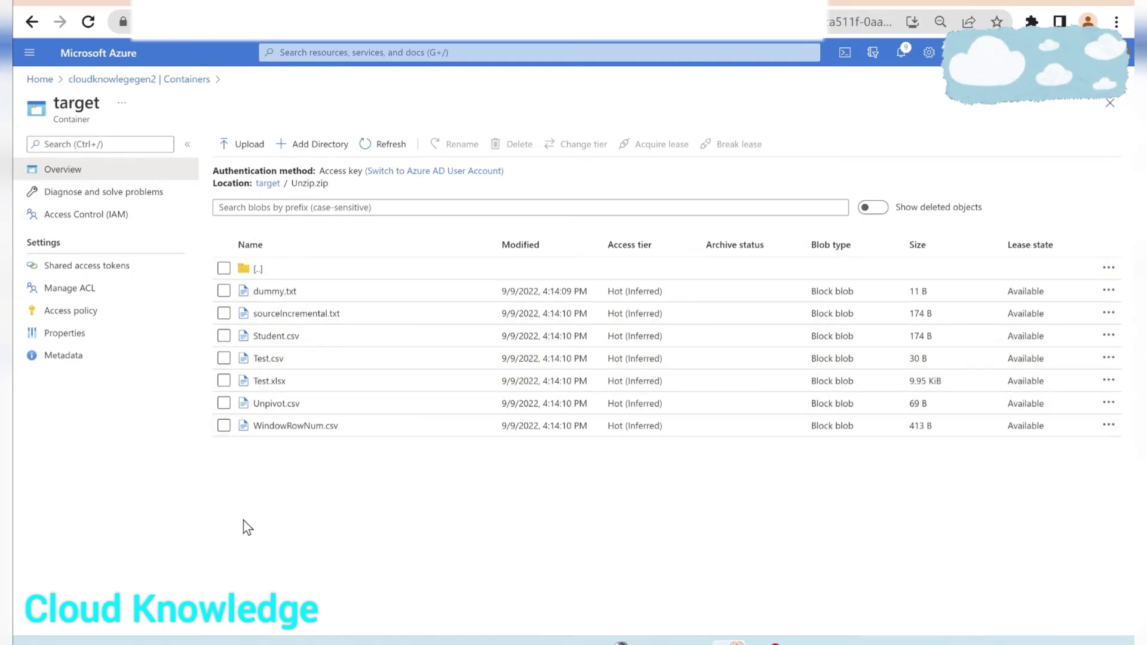
pyautogui.moveTo(356, 501)
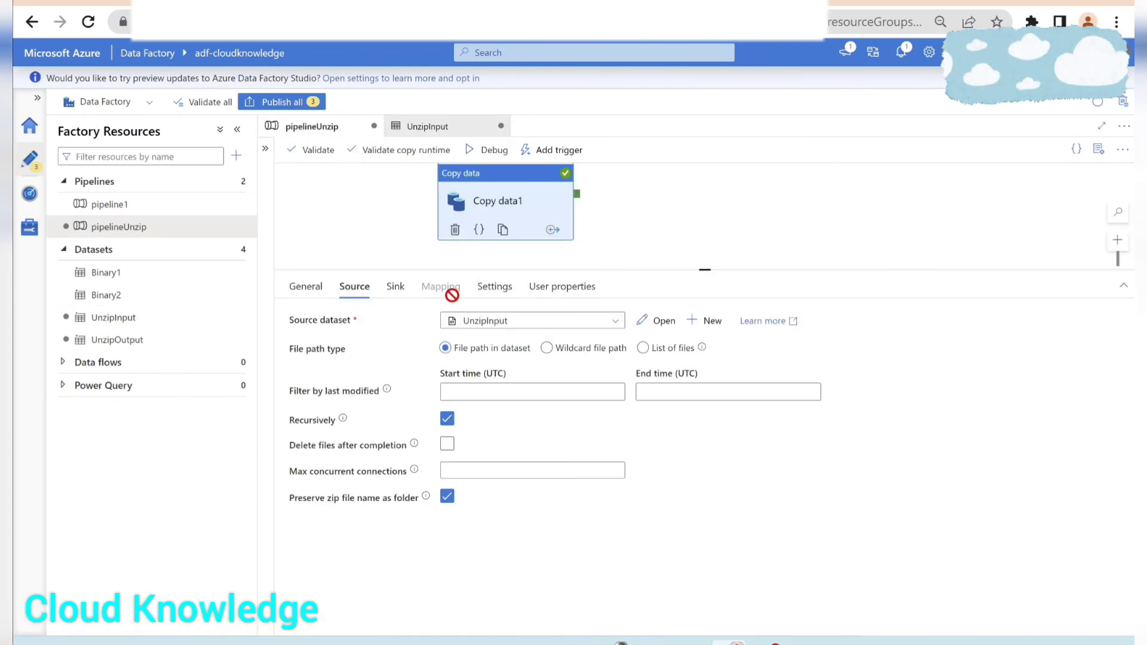
# - View the succeeded Copy data1 activity's sink settings with UnzipOutput
pyautogui.click(394, 287)
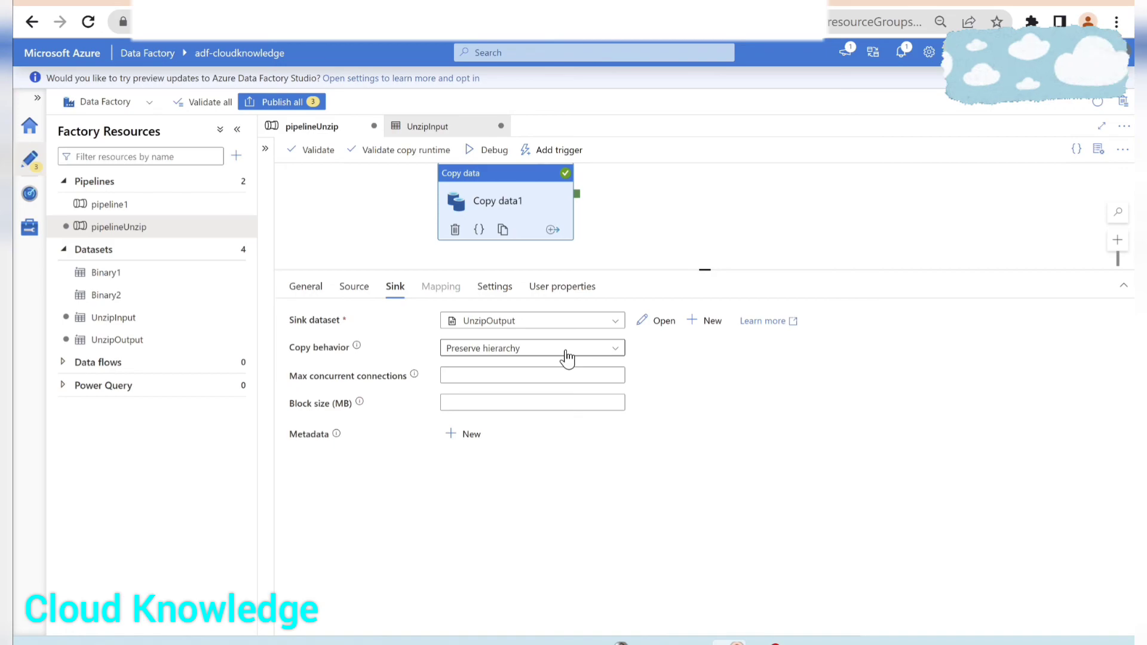
pyautogui.moveTo(459, 46)
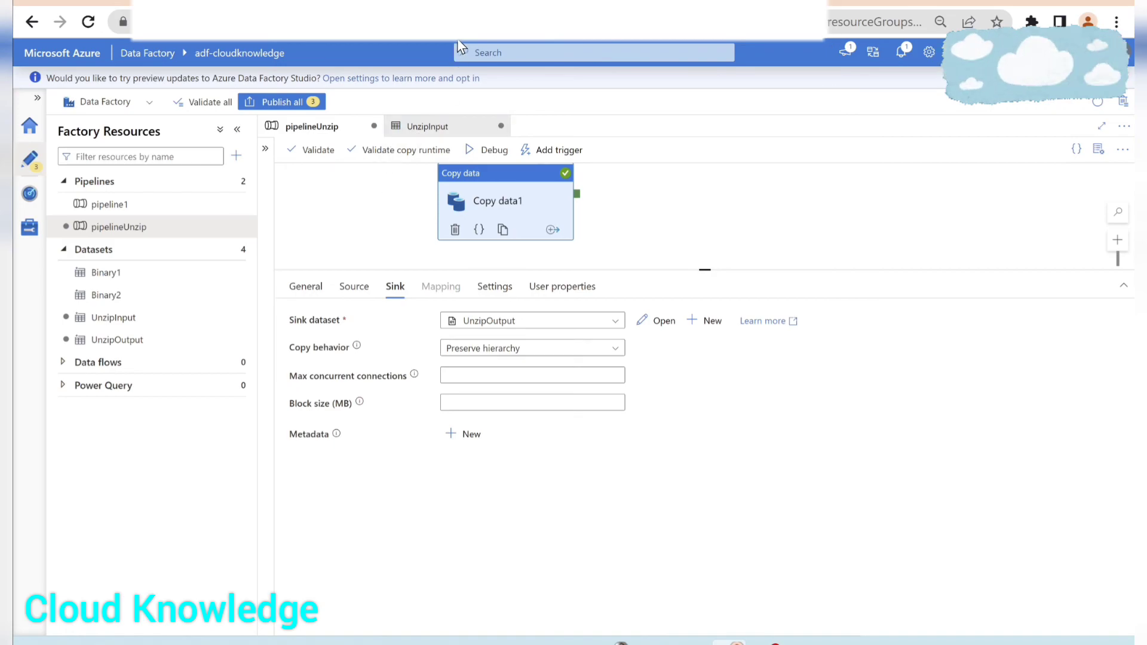
pyautogui.moveTo(807, 200)
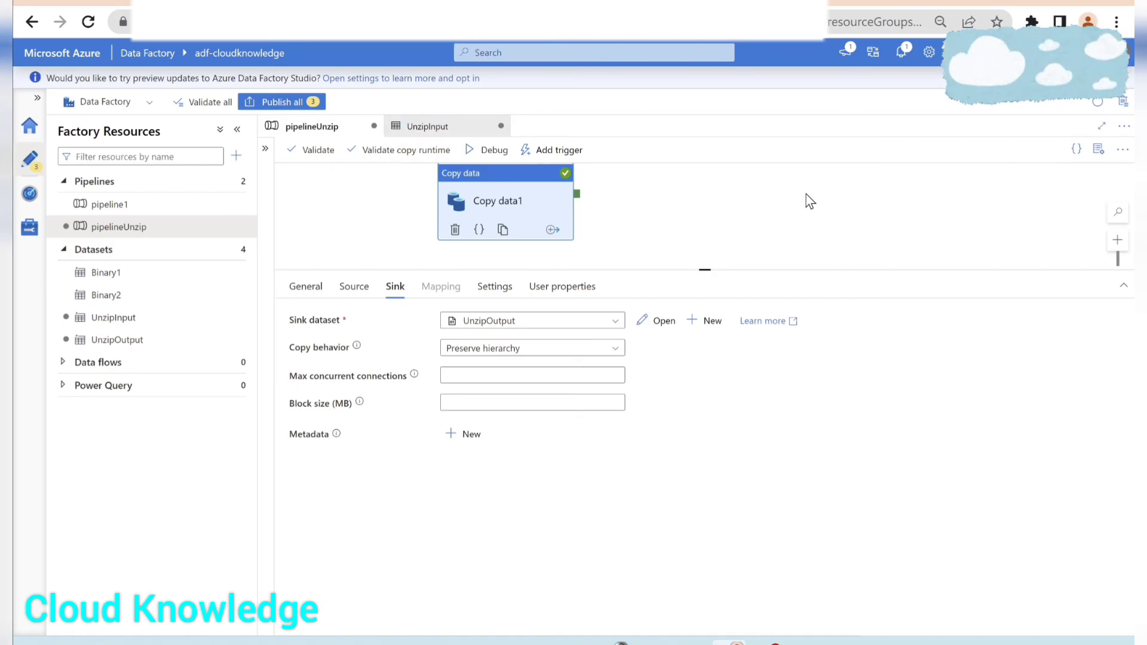